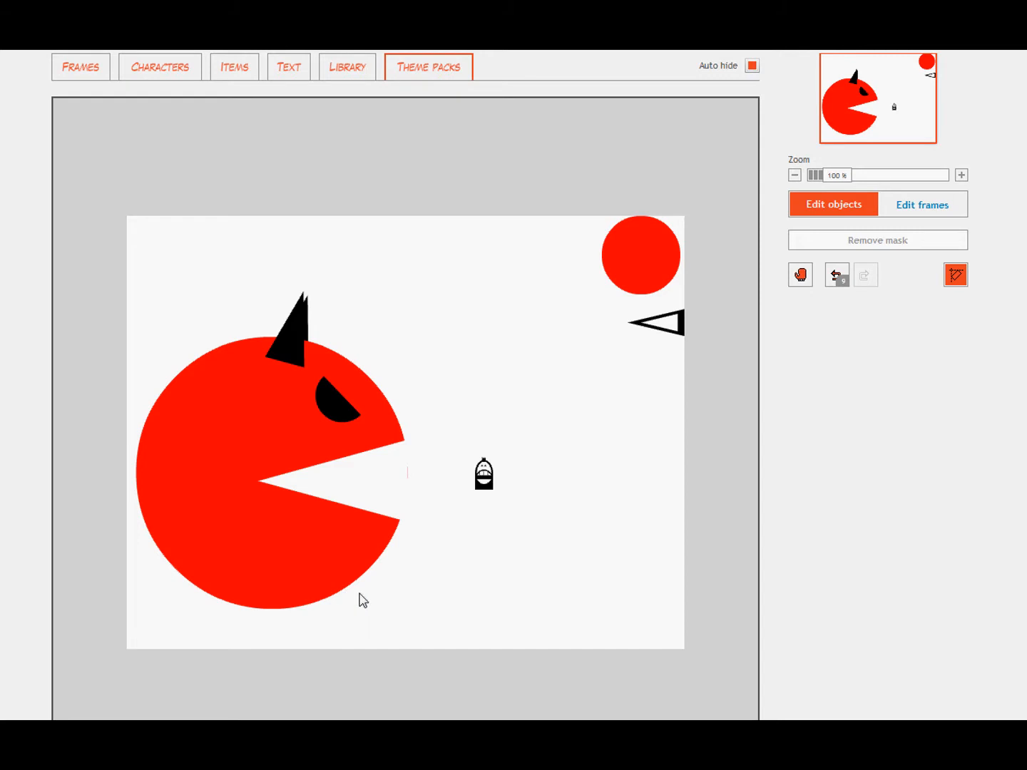
pyautogui.moveTo(557, 631)
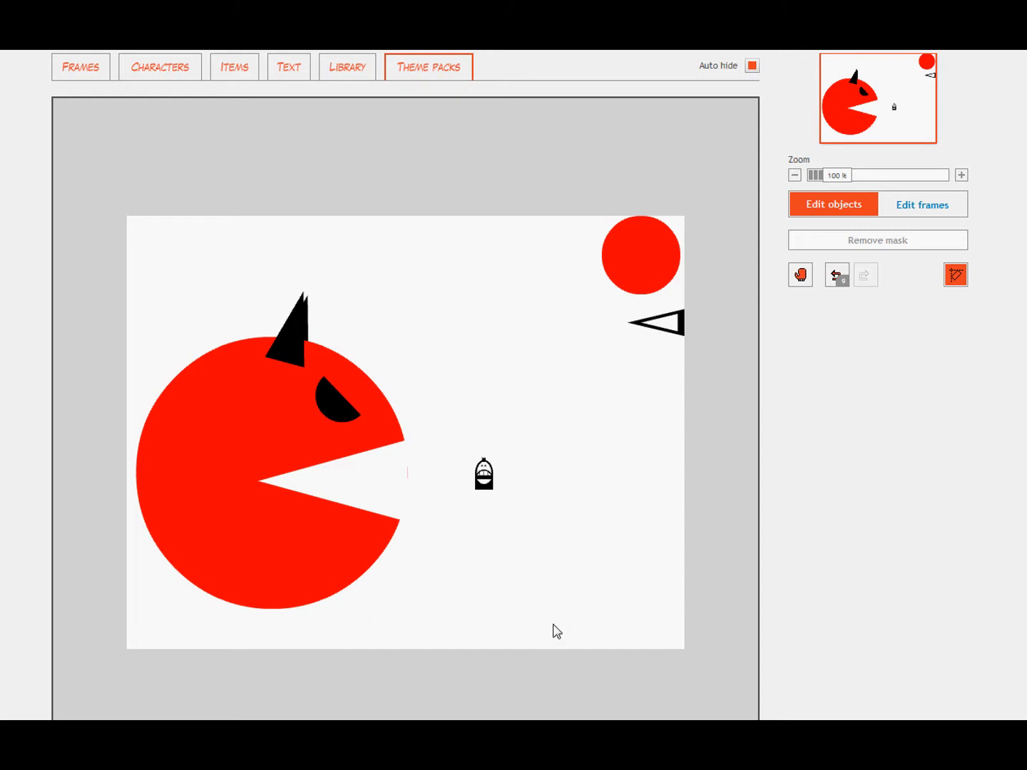
pyautogui.moveTo(515, 571)
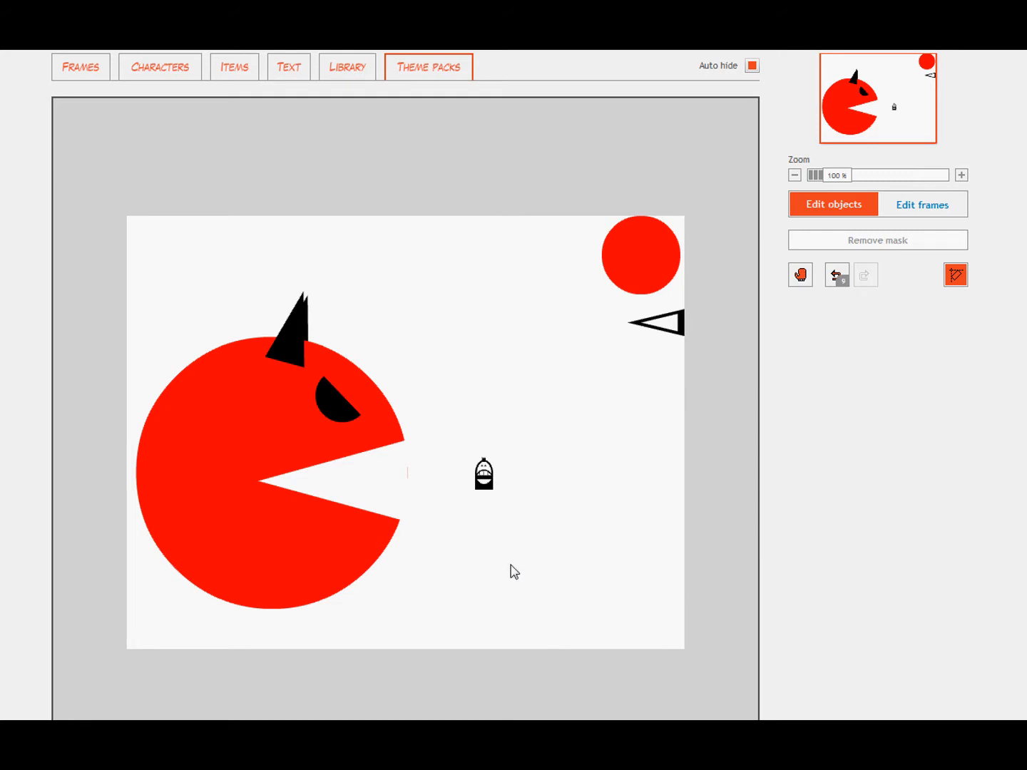
pyautogui.moveTo(460, 556)
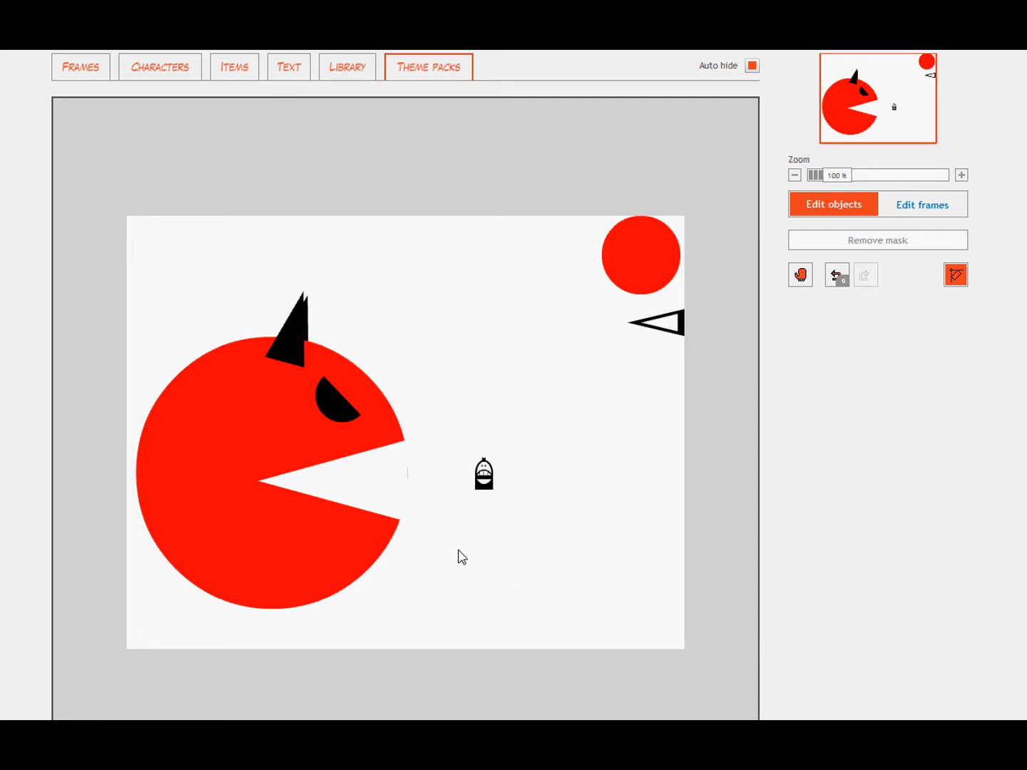
pyautogui.moveTo(435, 537)
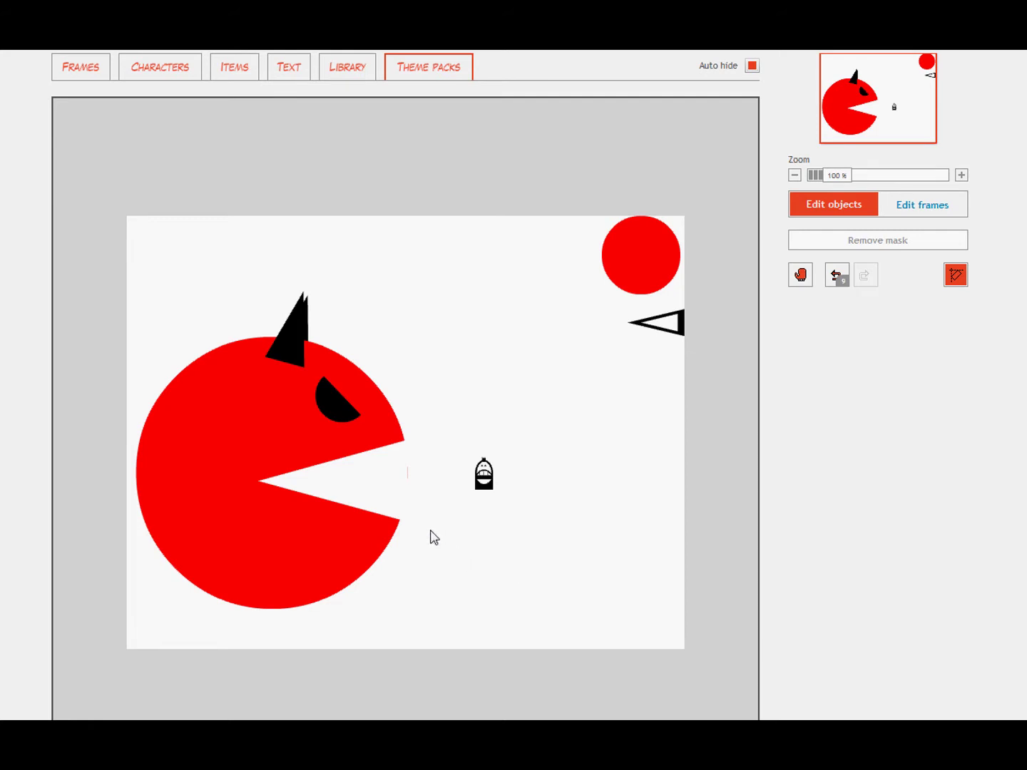
pyautogui.moveTo(405, 521)
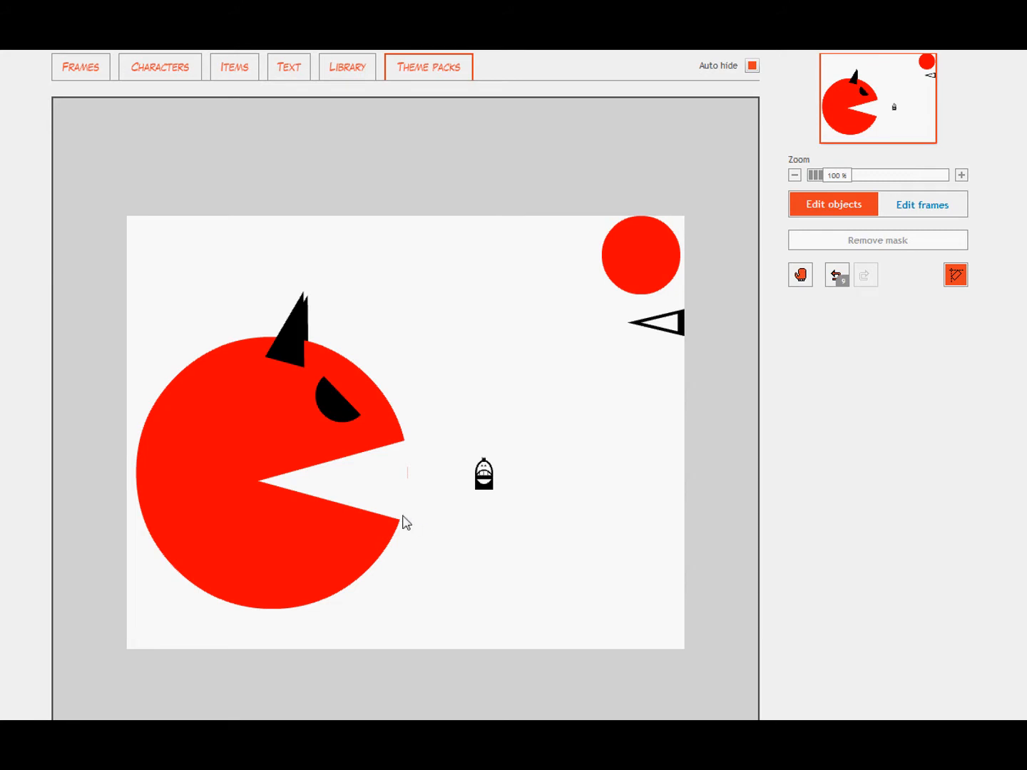
pyautogui.moveTo(383, 467)
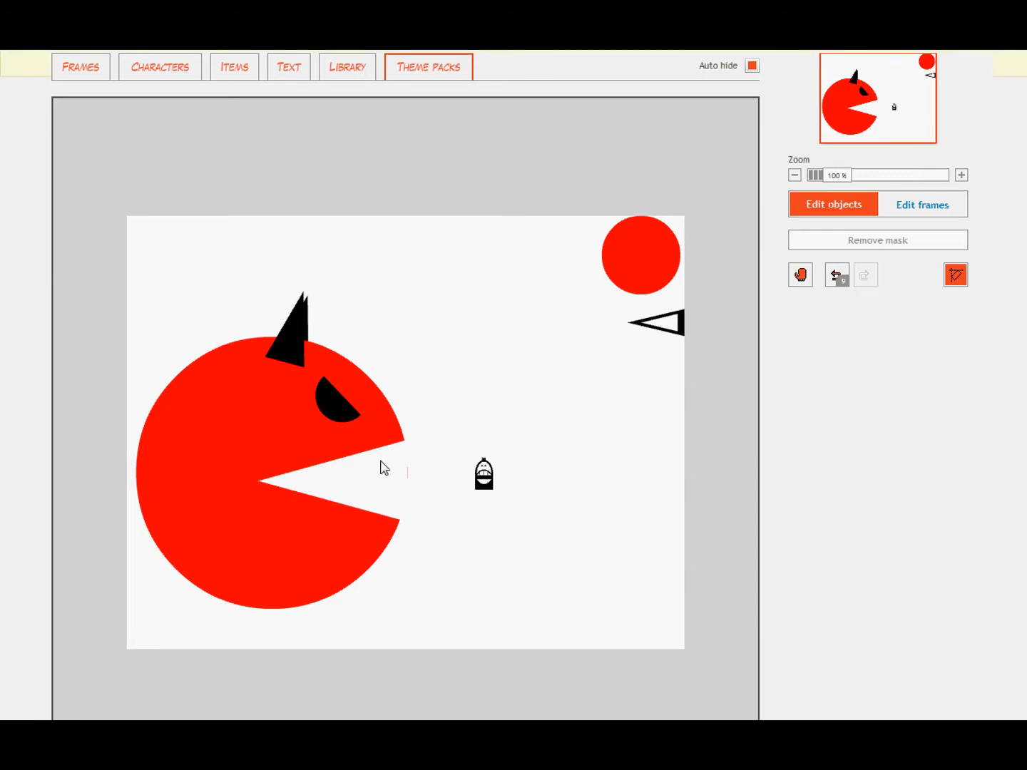
pyautogui.moveTo(417, 517)
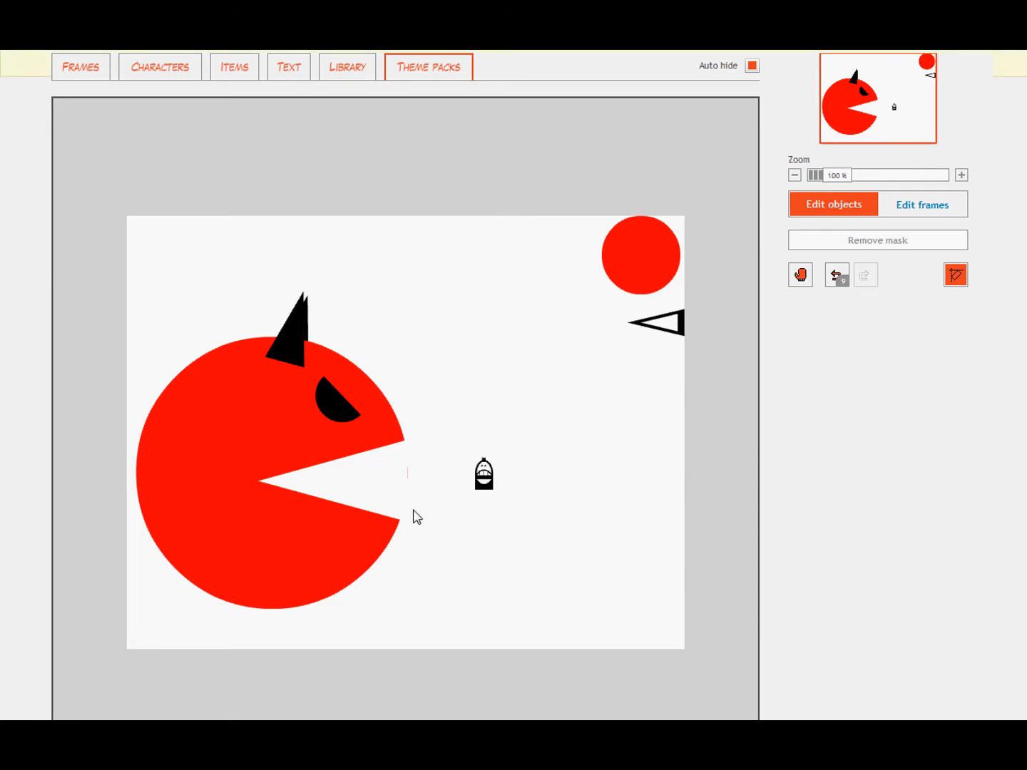
pyautogui.moveTo(322, 550)
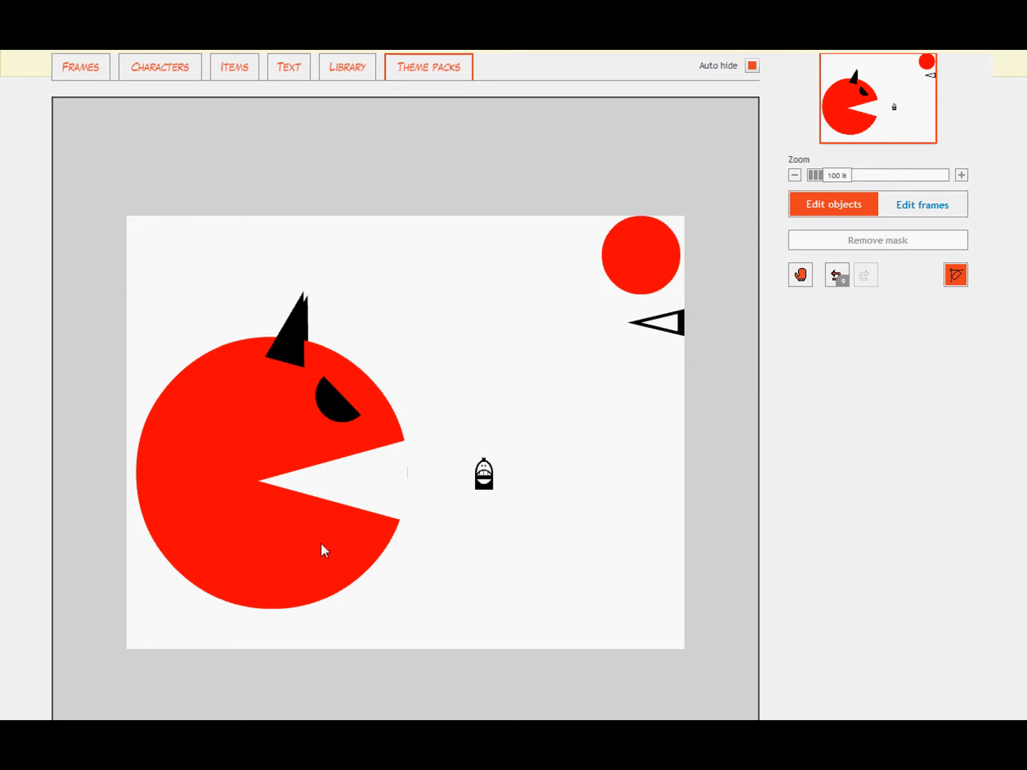
pyautogui.moveTo(266, 505)
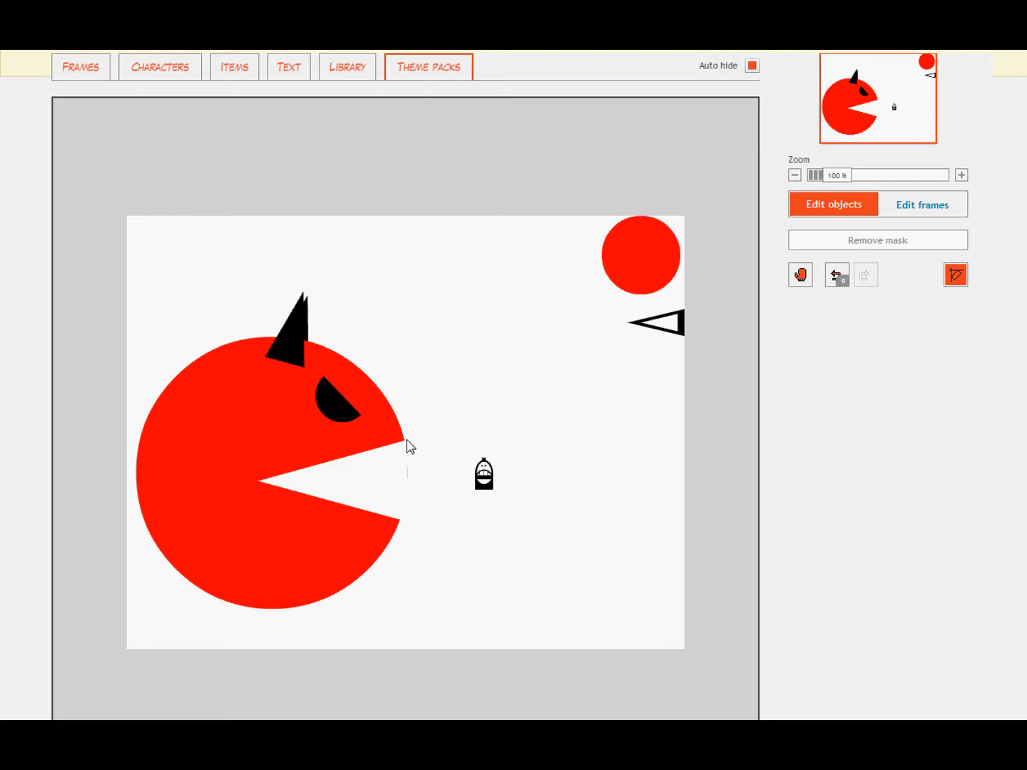
pyautogui.moveTo(490, 486)
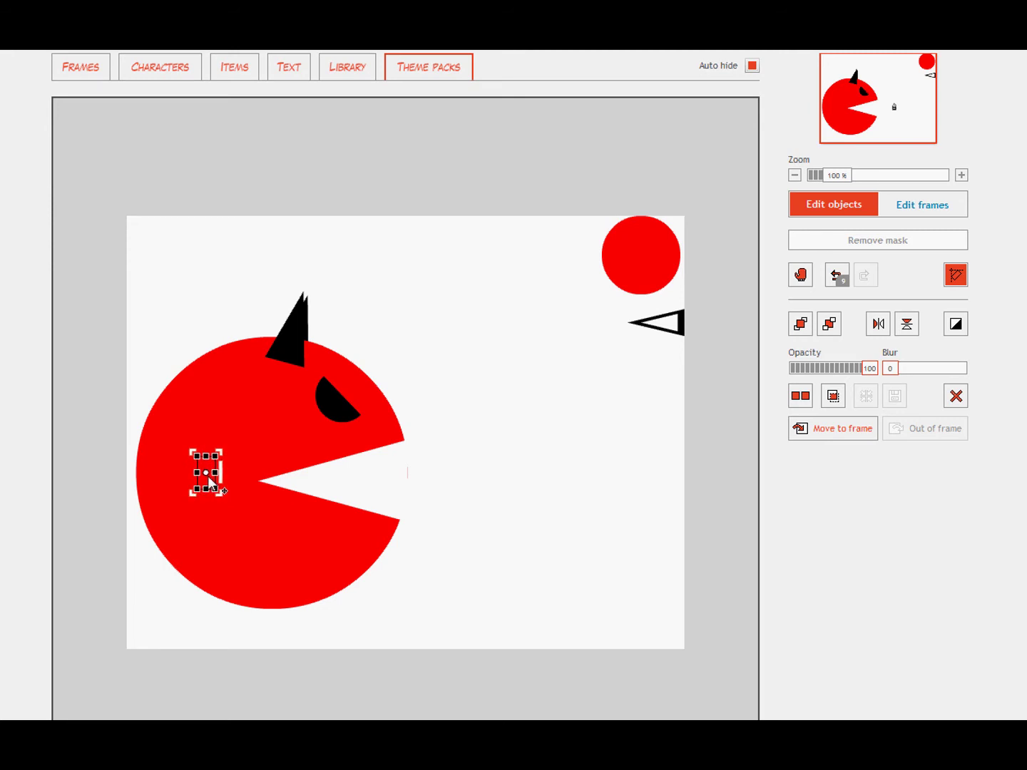
# Deselect the small Pac-Man figure in the top-left corner.
pyautogui.click(388, 377)
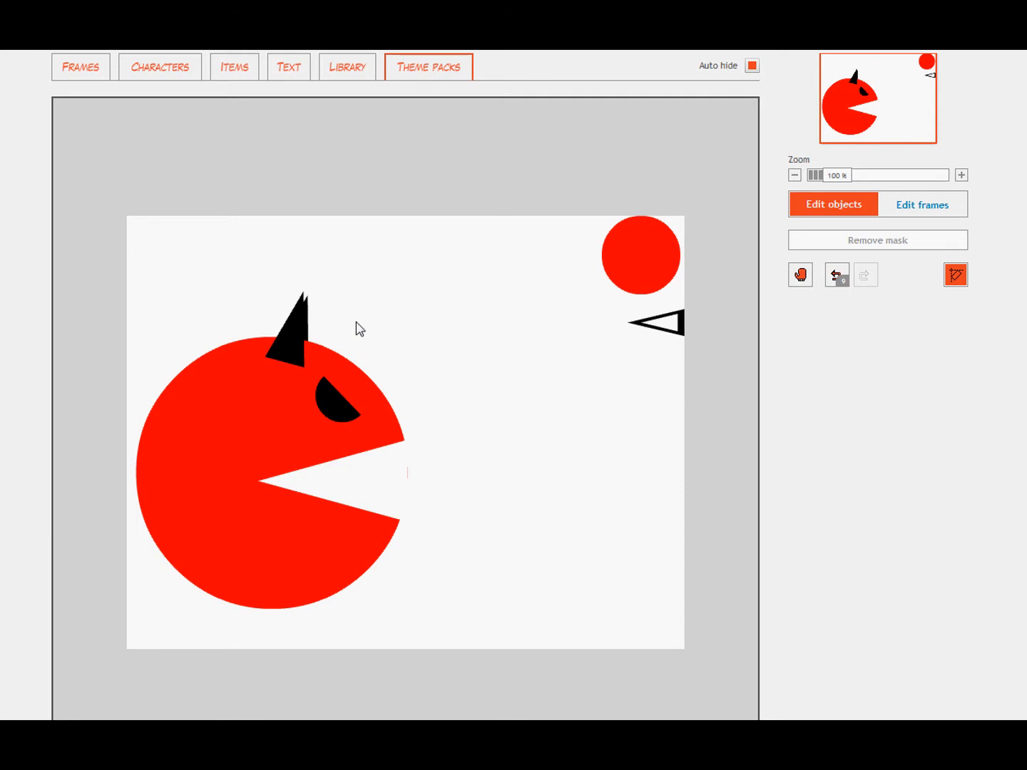
pyautogui.moveTo(298, 326)
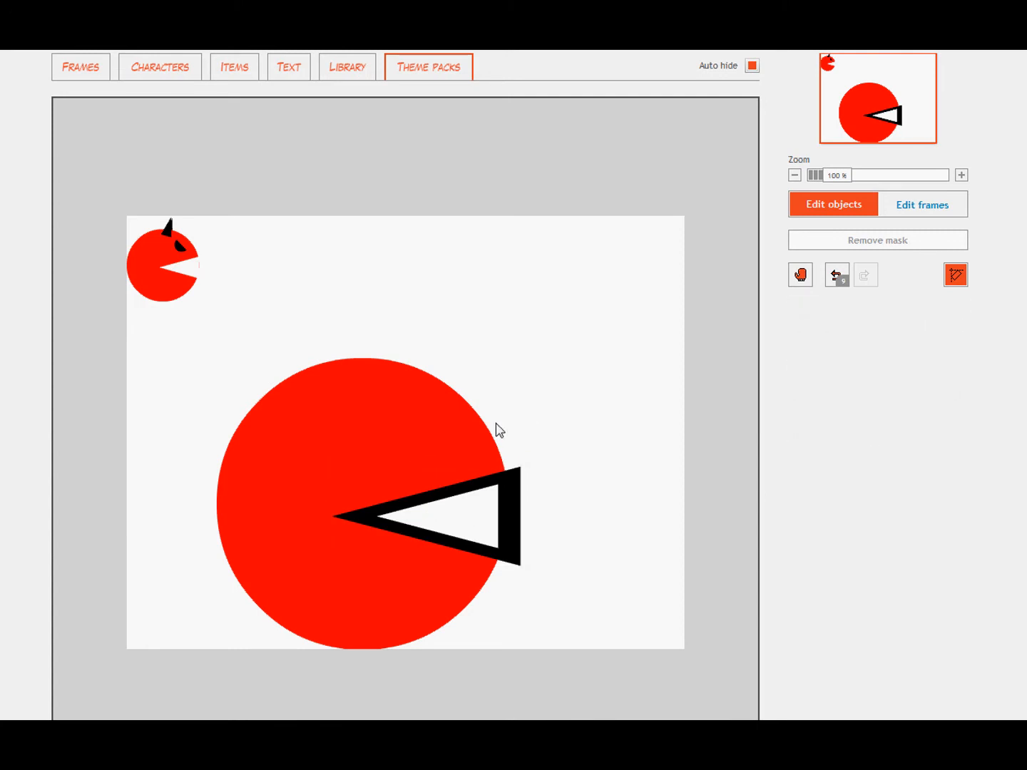
pyautogui.moveTo(397, 463)
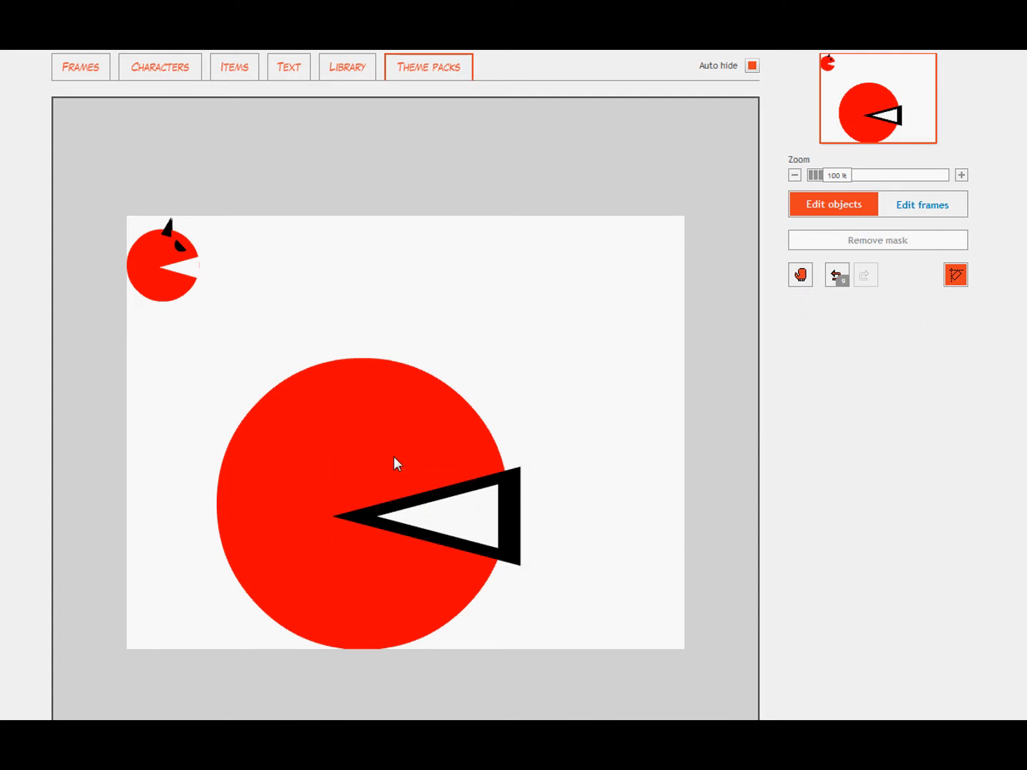
pyautogui.moveTo(416, 481)
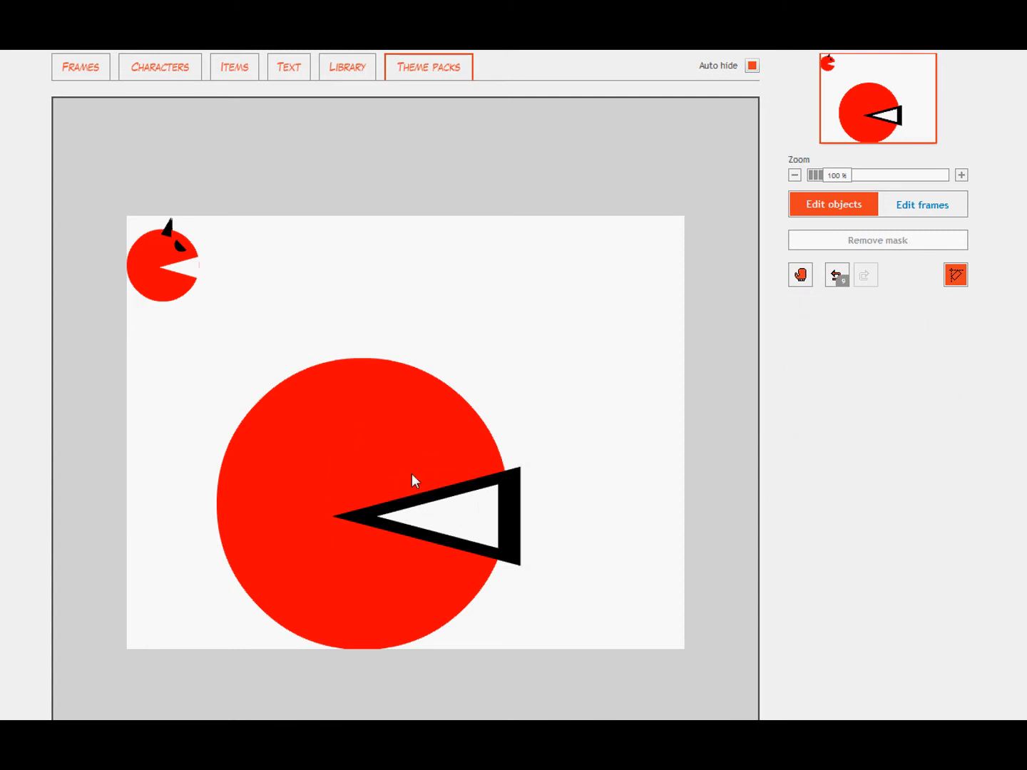
pyautogui.moveTo(356, 403)
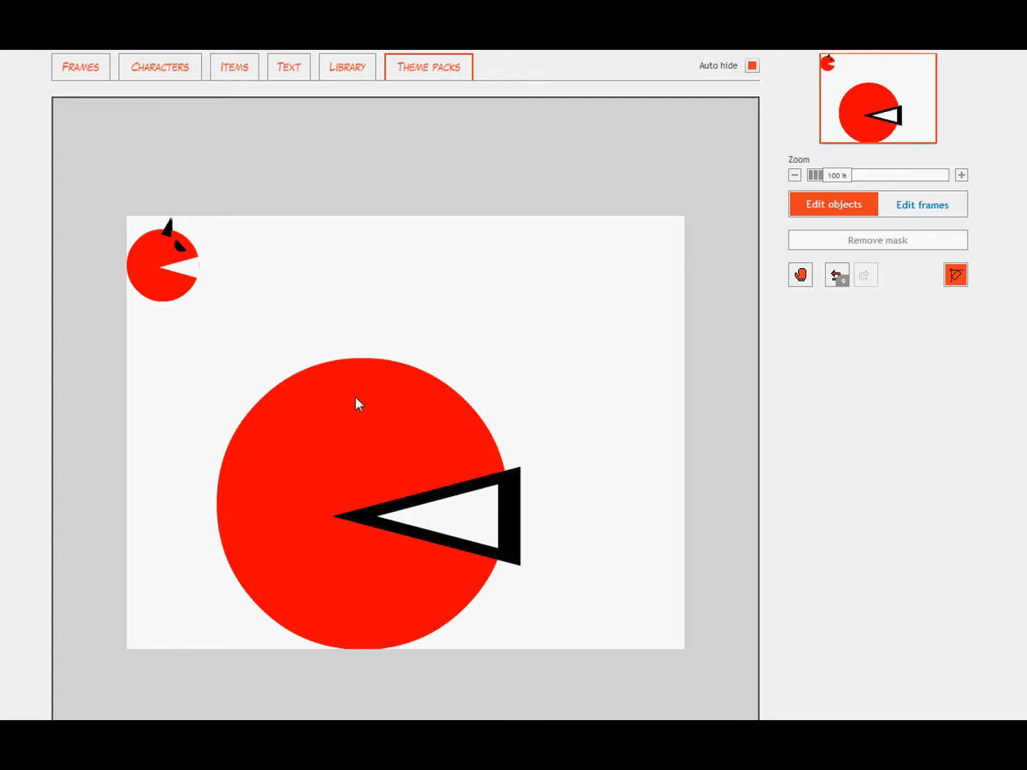
# Select the large red circle so it can receive the triangle mask.
pyautogui.click(356, 403)
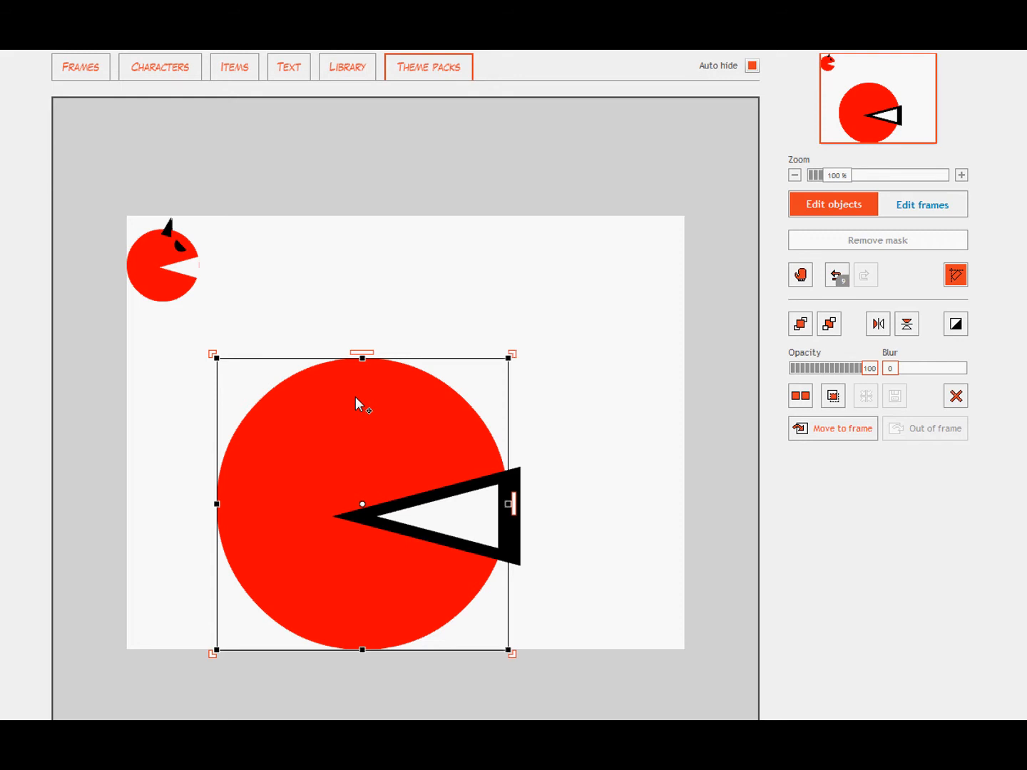
pyautogui.moveTo(541, 397)
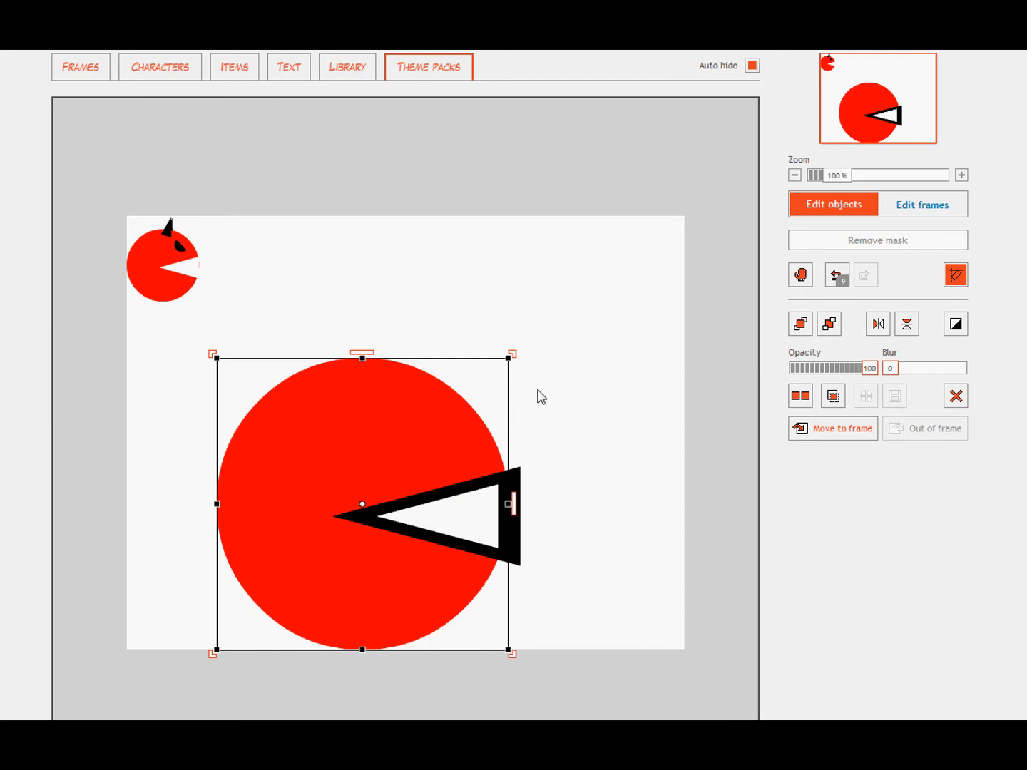
pyautogui.moveTo(832, 396)
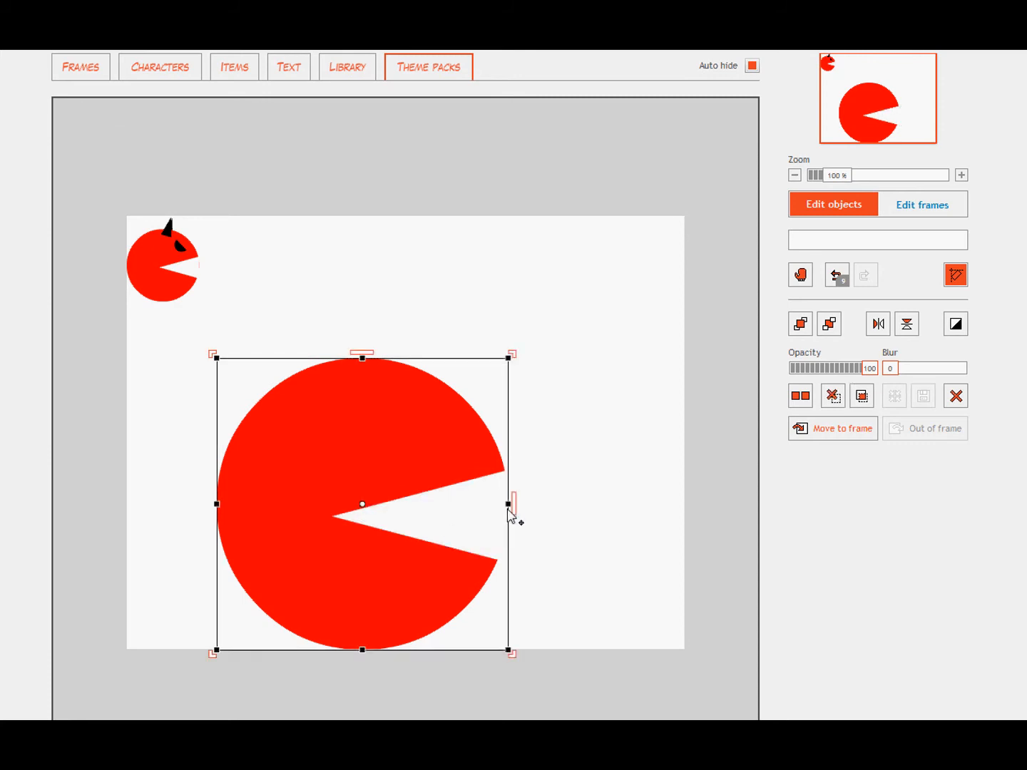
pyautogui.moveTo(237, 92)
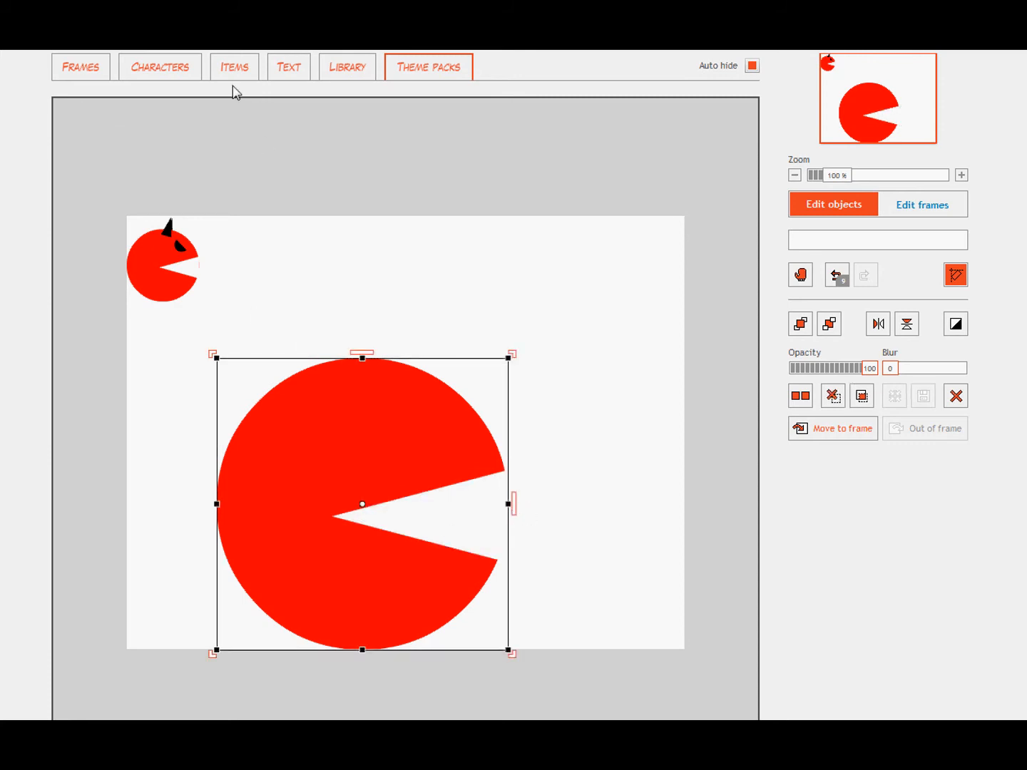
# Add a triangle shape from the shapes collection to the panel.
pyautogui.click(234, 67)
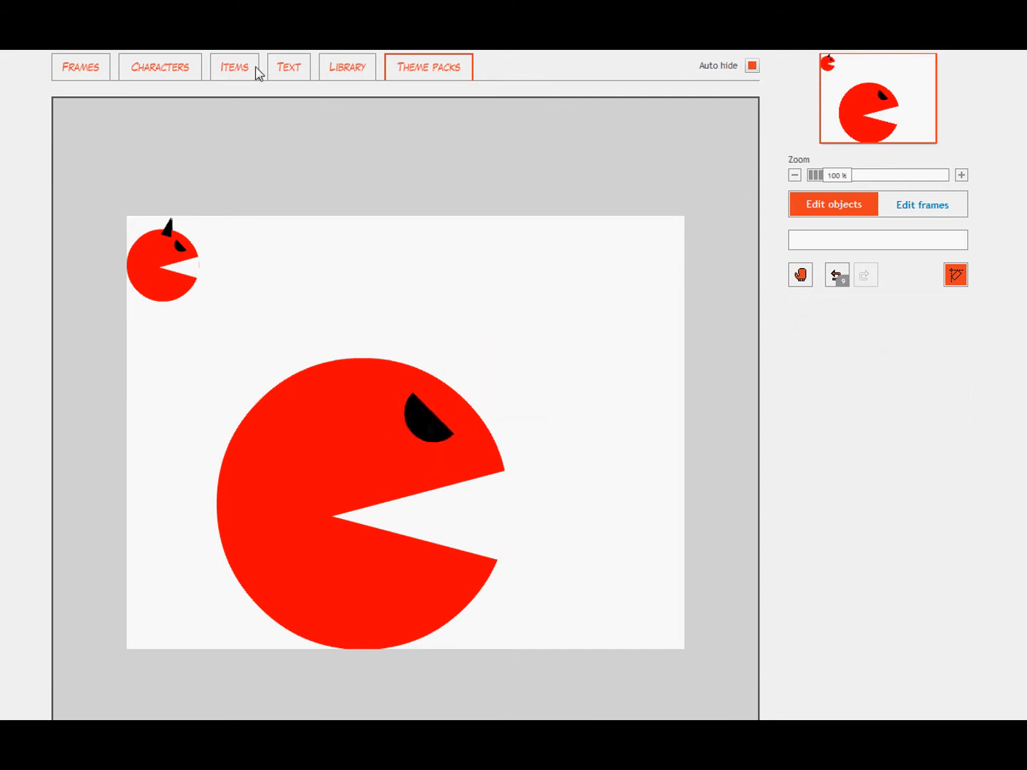
pyautogui.click(234, 66)
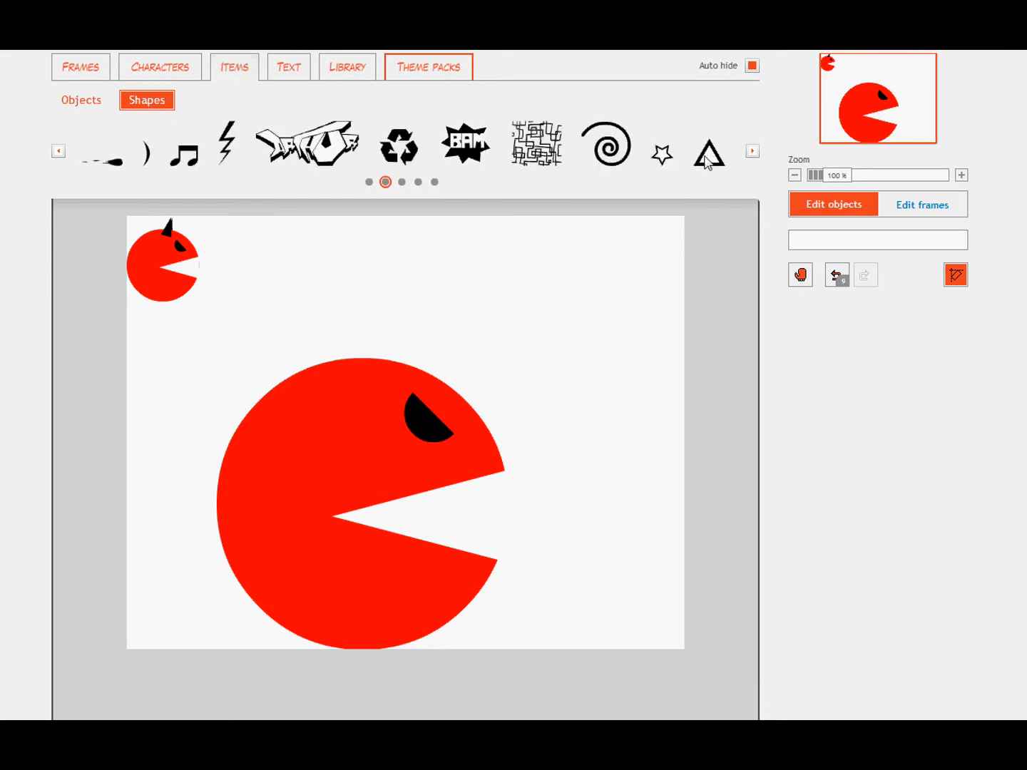
pyautogui.click(708, 150)
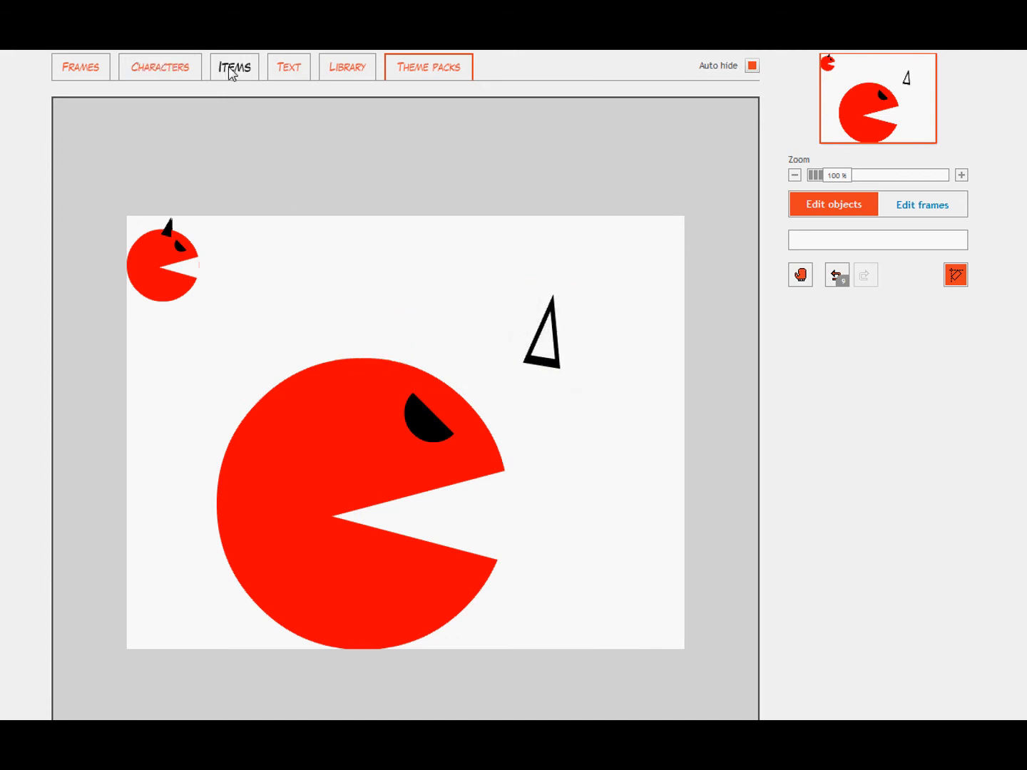
# Add a square, stretch it into a tall black rectangle, and send it behind the triangle.
pyautogui.click(234, 66)
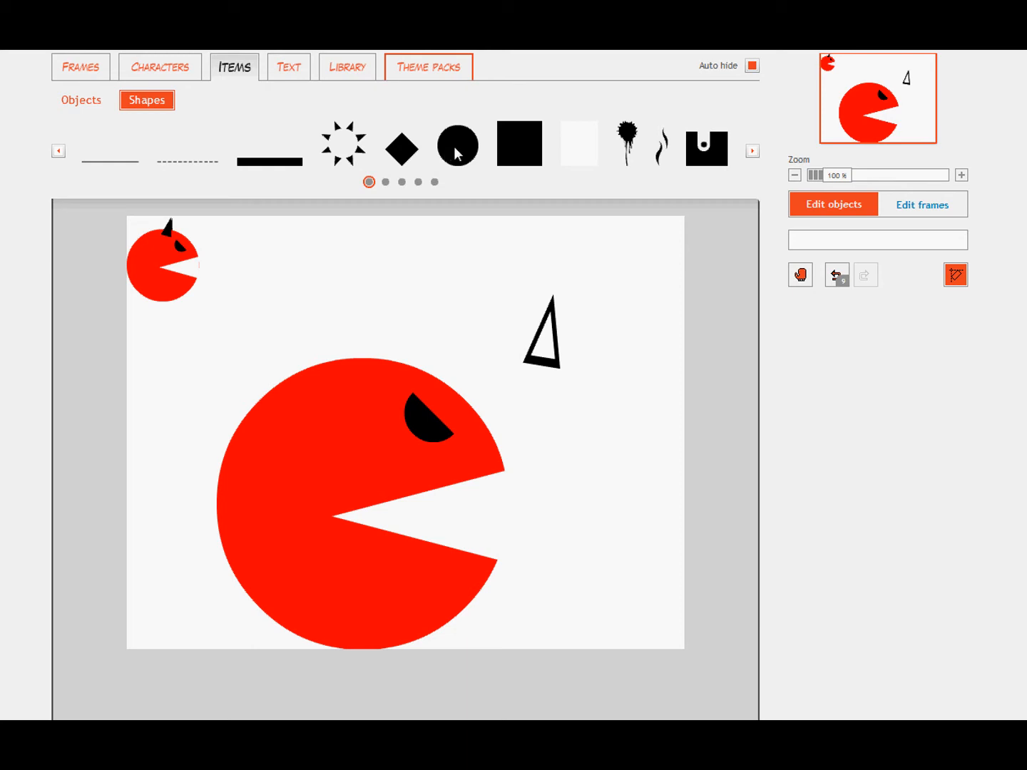
pyautogui.moveTo(536, 160)
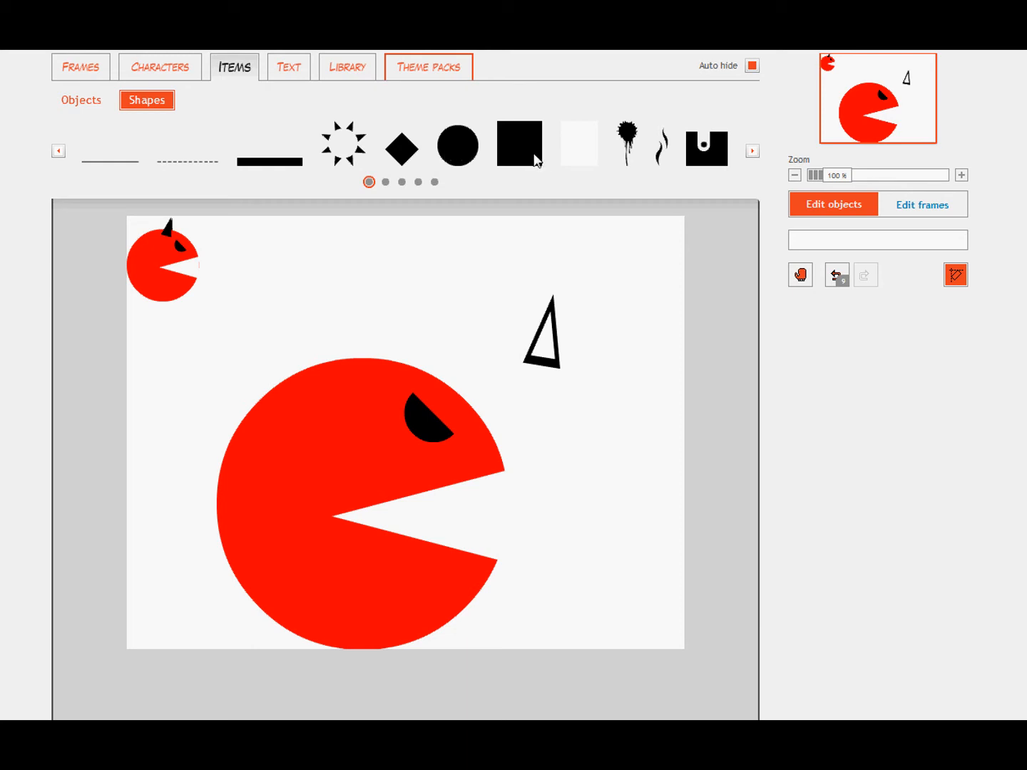
pyautogui.click(546, 335)
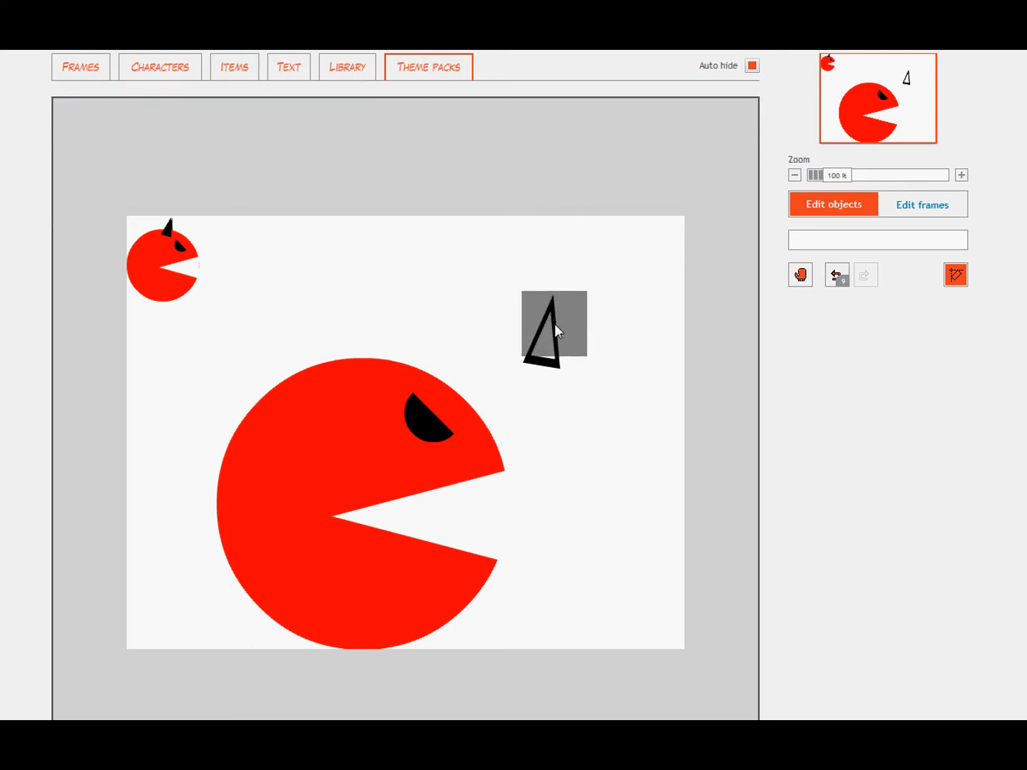
pyautogui.click(554, 329)
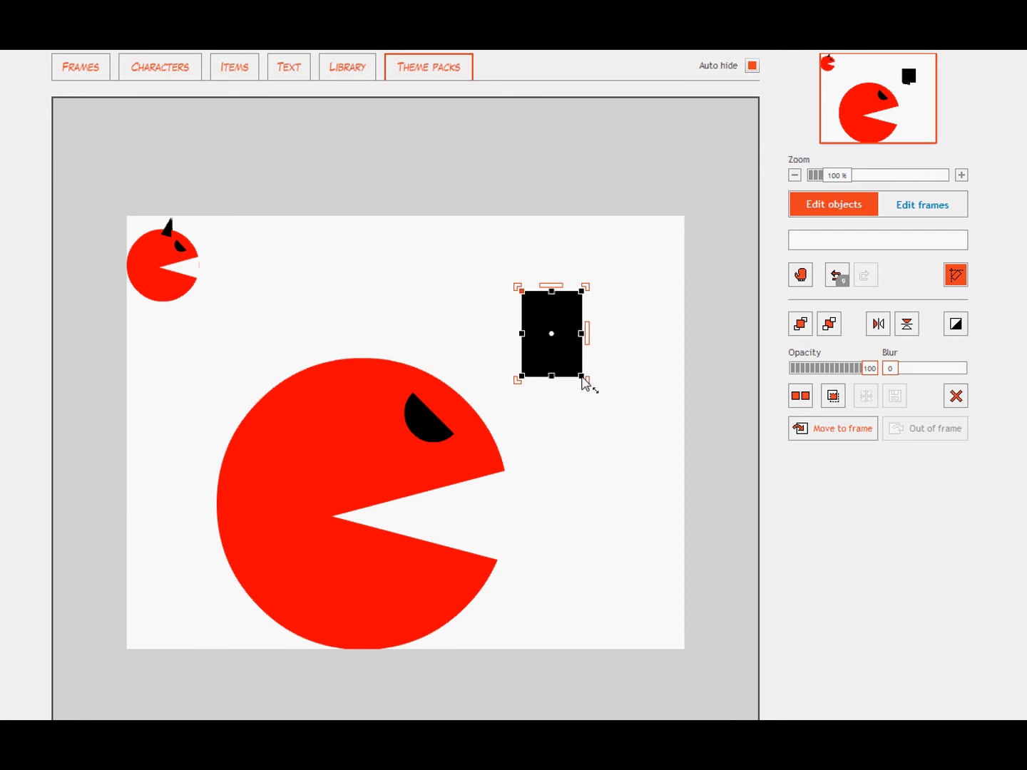
pyautogui.click(830, 323)
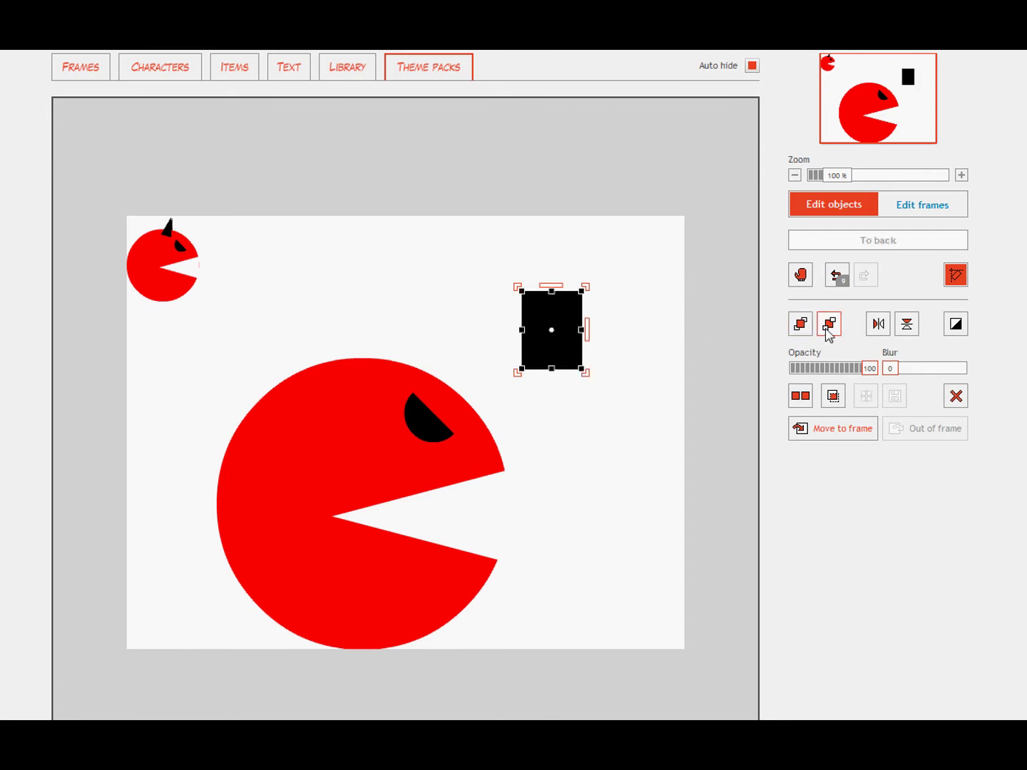
pyautogui.click(829, 323)
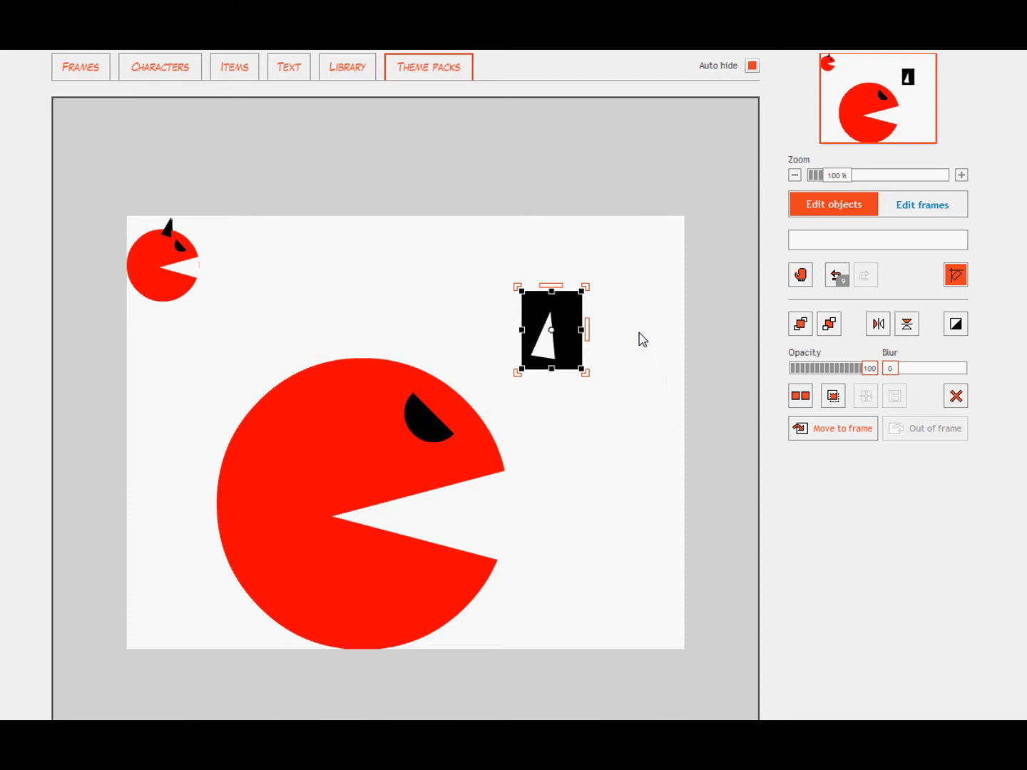
pyautogui.moveTo(612, 320)
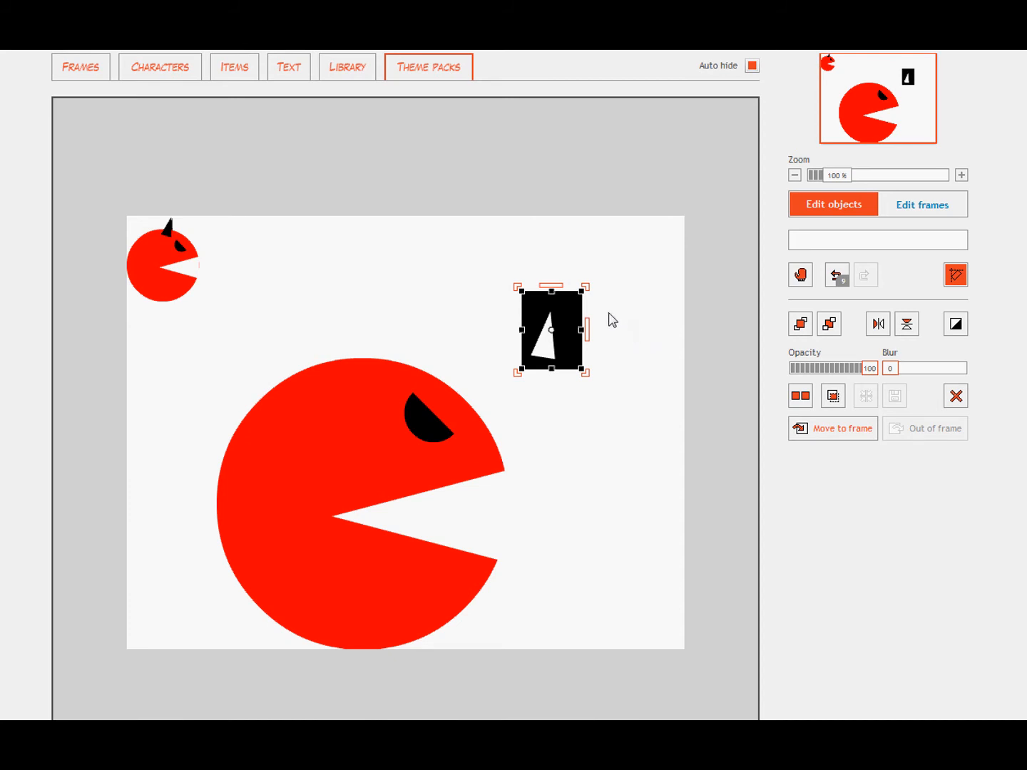
pyautogui.click(624, 311)
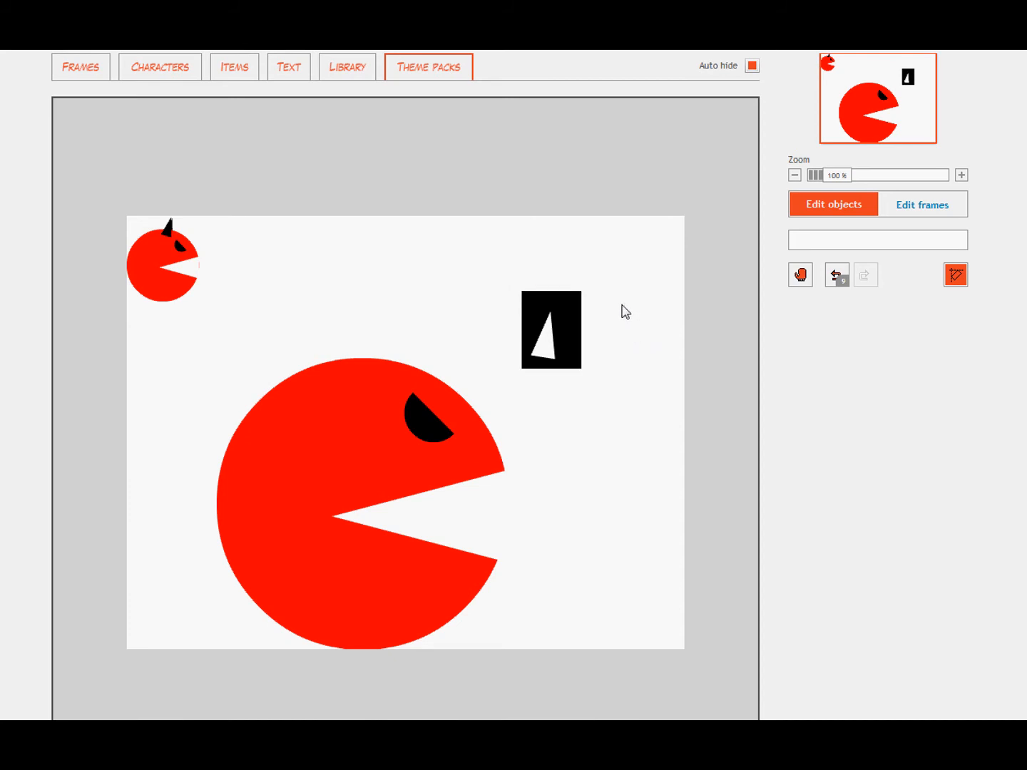
pyautogui.moveTo(578, 313)
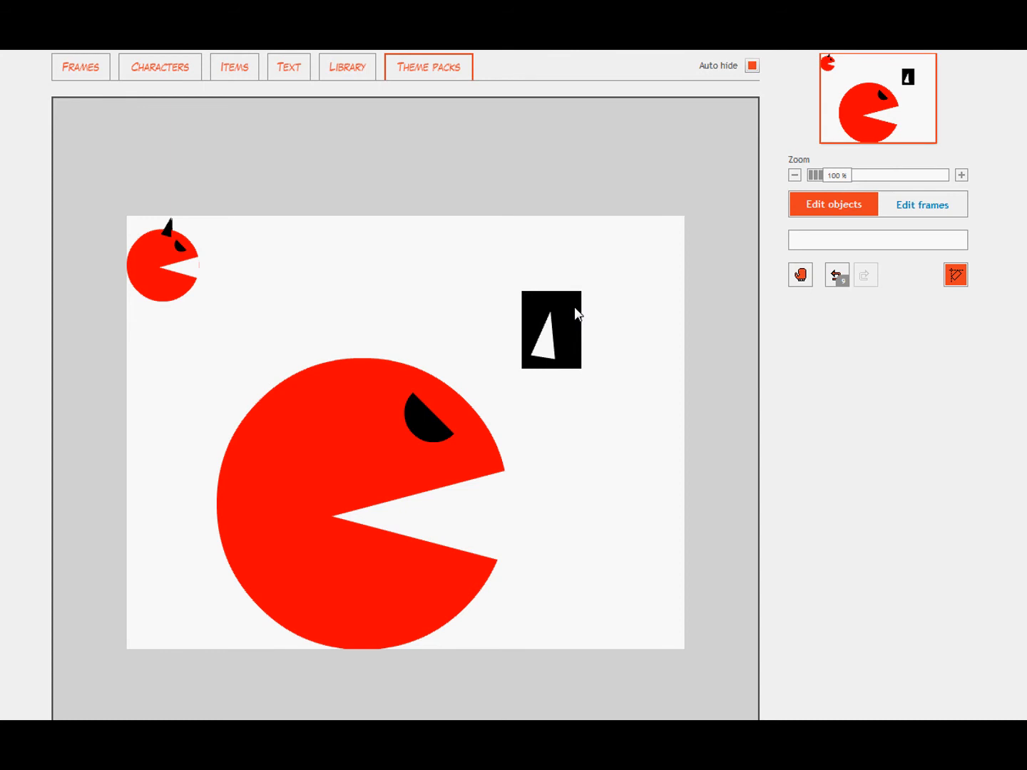
pyautogui.click(550, 331)
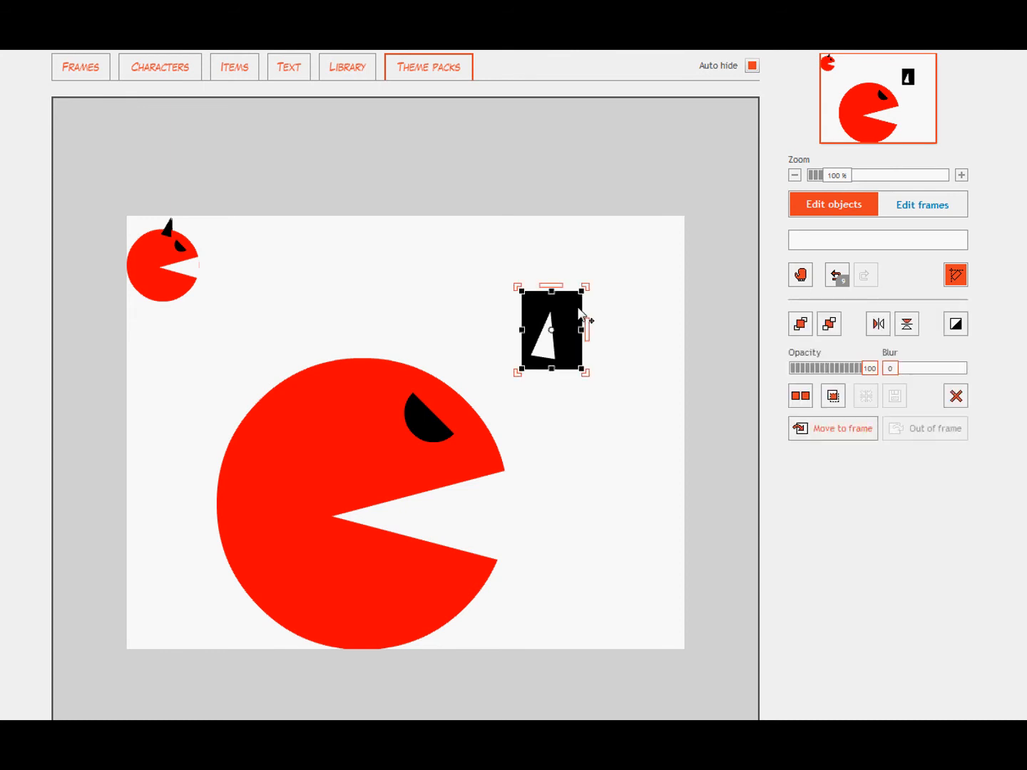
pyautogui.moveTo(569, 319)
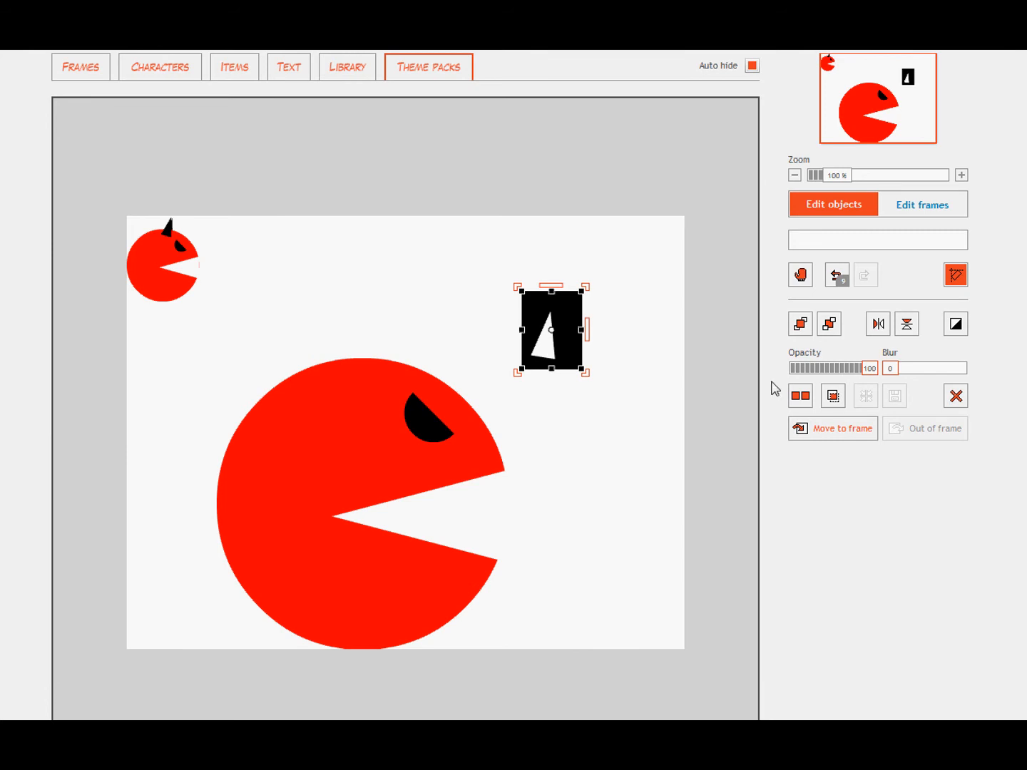
# Mask the black rectangle using the triangle as the mask shape.
pyautogui.click(832, 396)
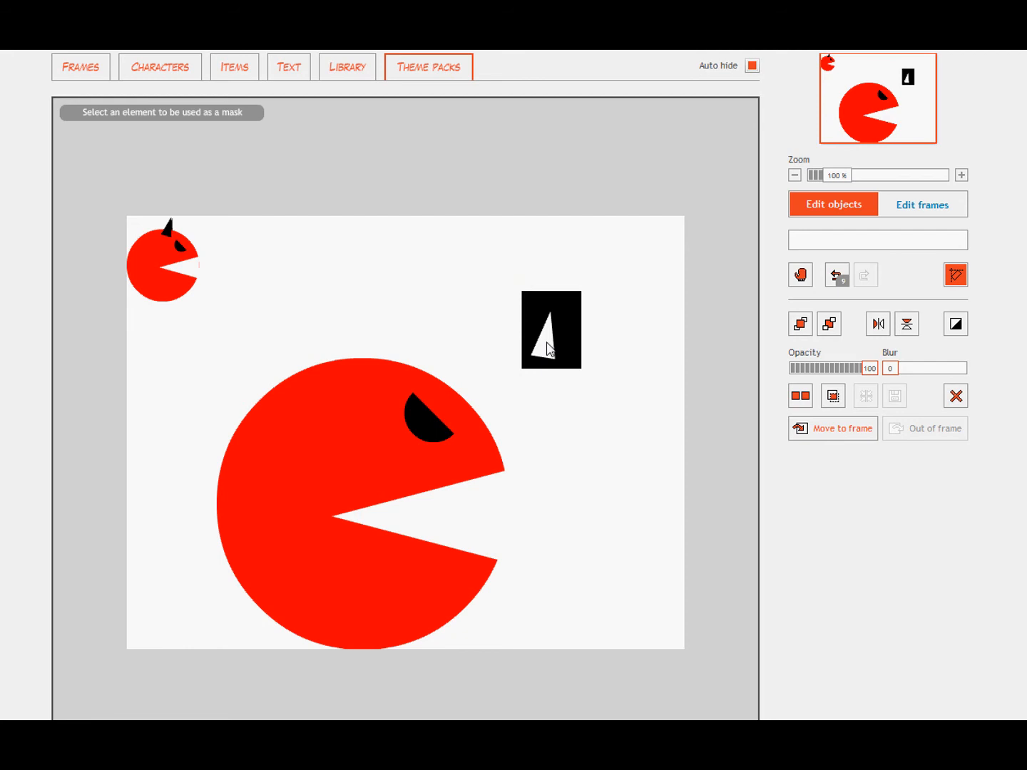
pyautogui.click(551, 330)
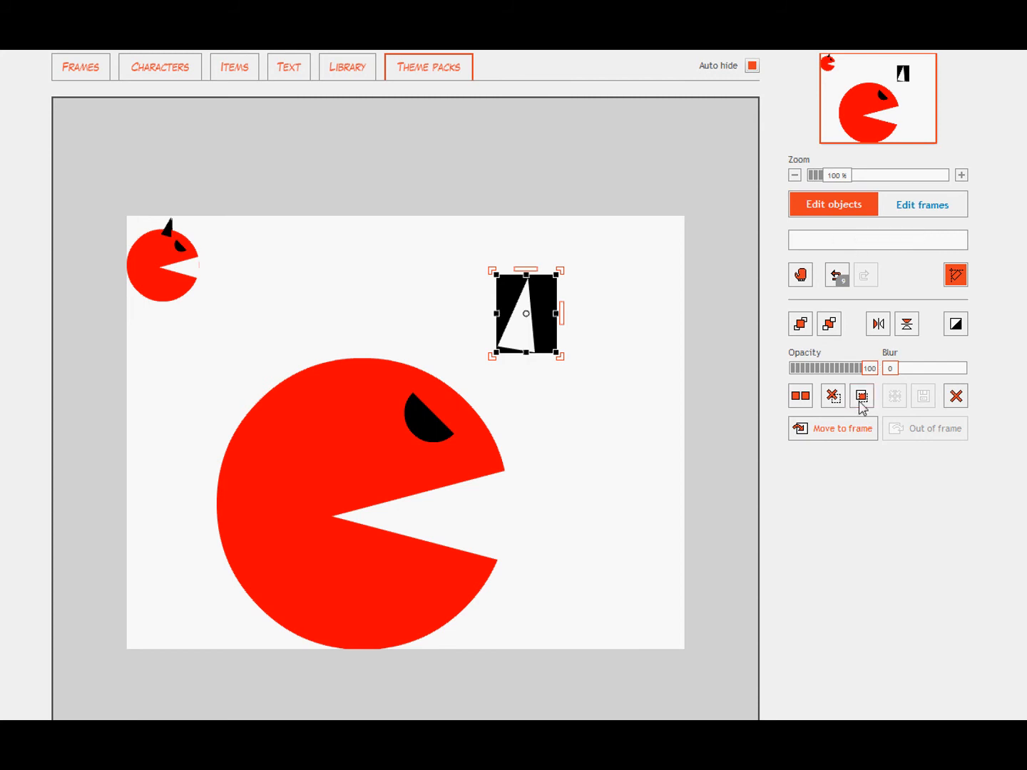
# Invert the rectangle's mask to leave a black horn, then add a second horn.
pyautogui.click(862, 395)
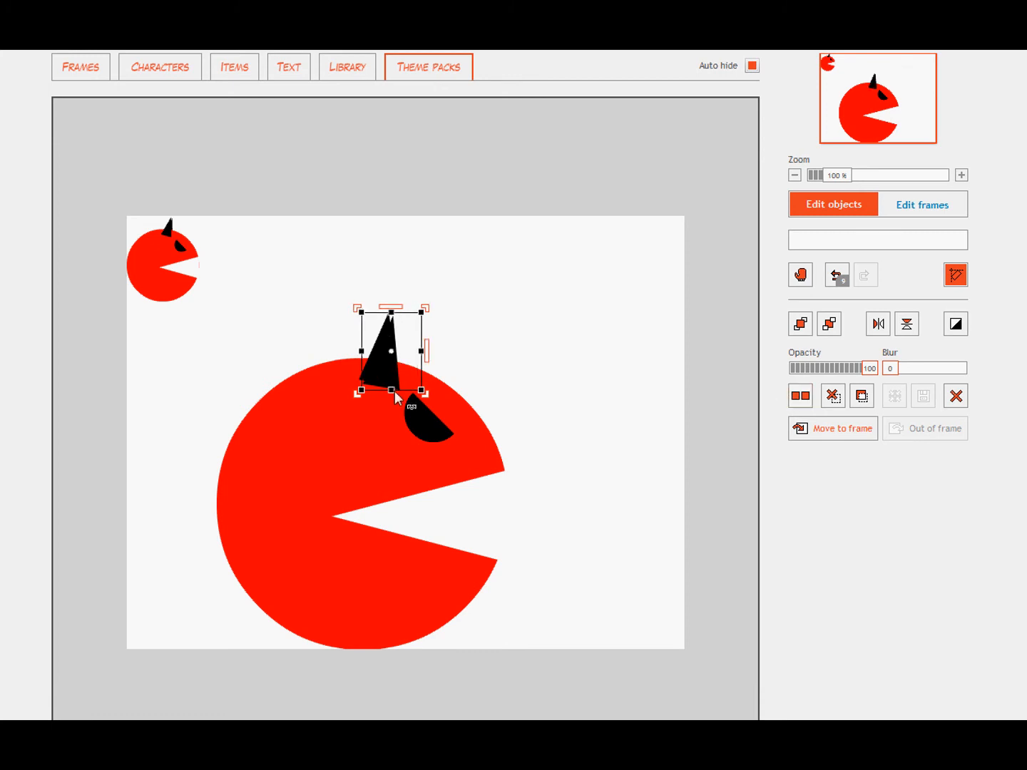
pyautogui.click(828, 323)
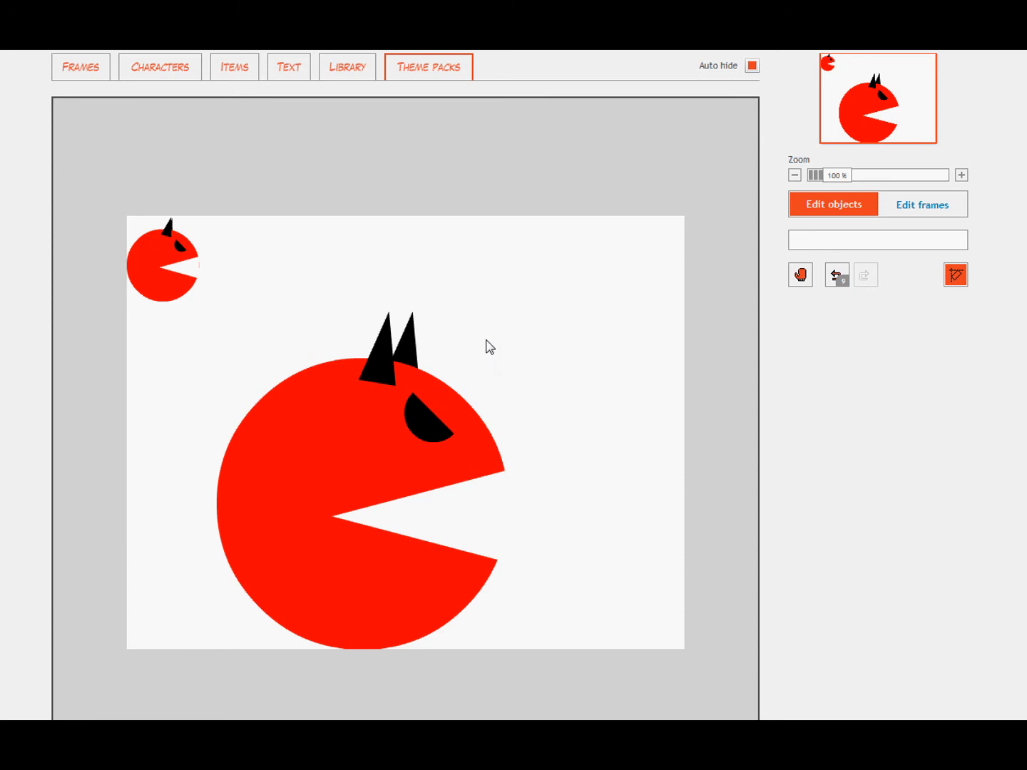
pyautogui.moveTo(522, 322)
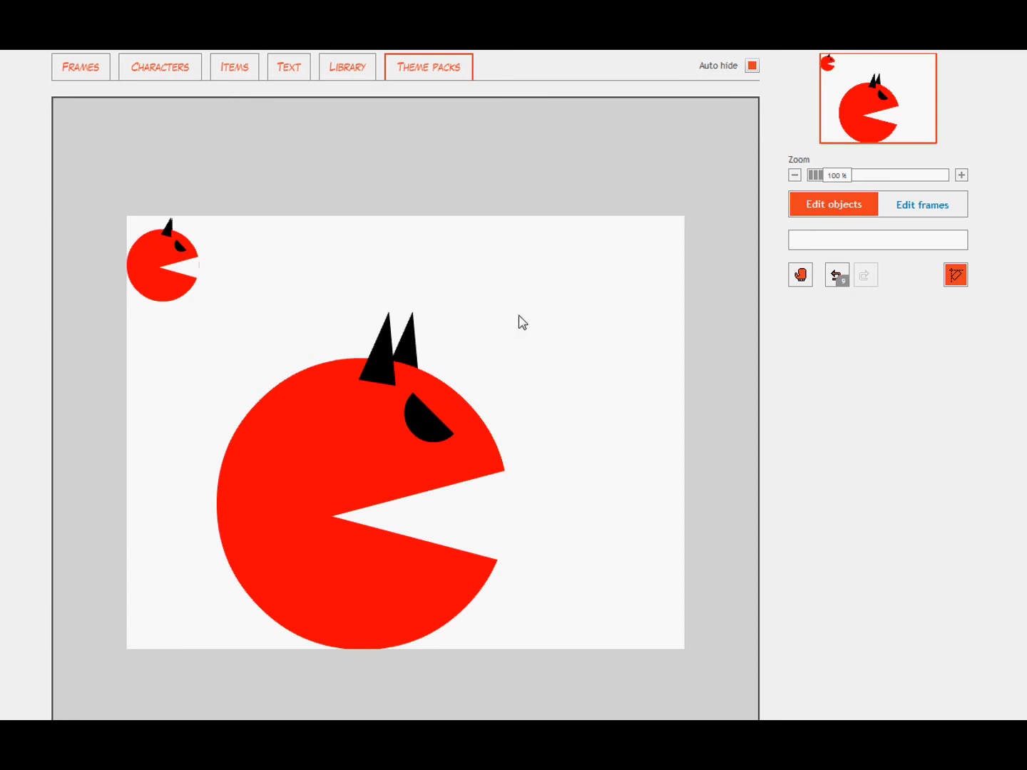
pyautogui.moveTo(316, 482)
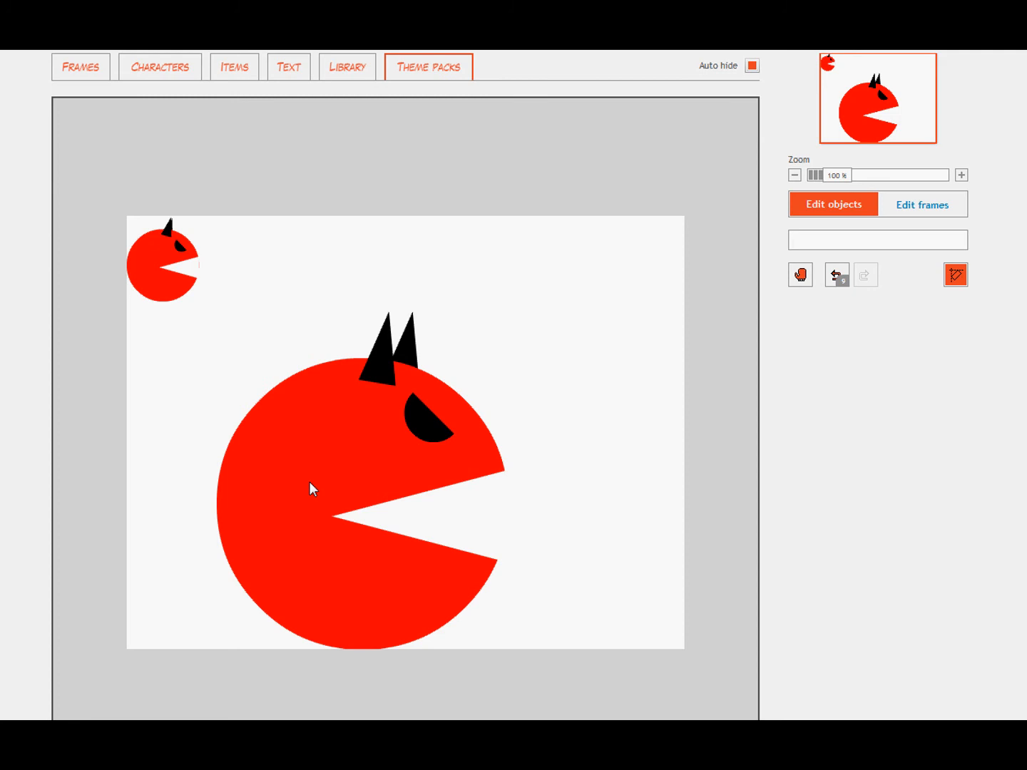
pyautogui.moveTo(304, 458)
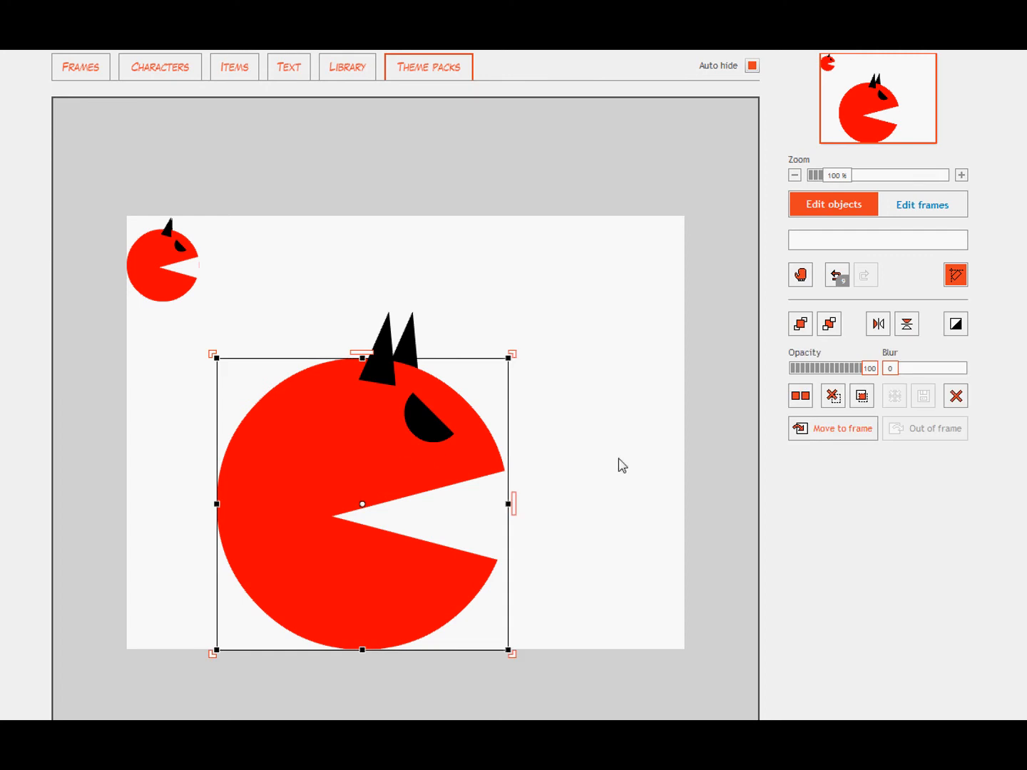
pyautogui.moveTo(375, 462)
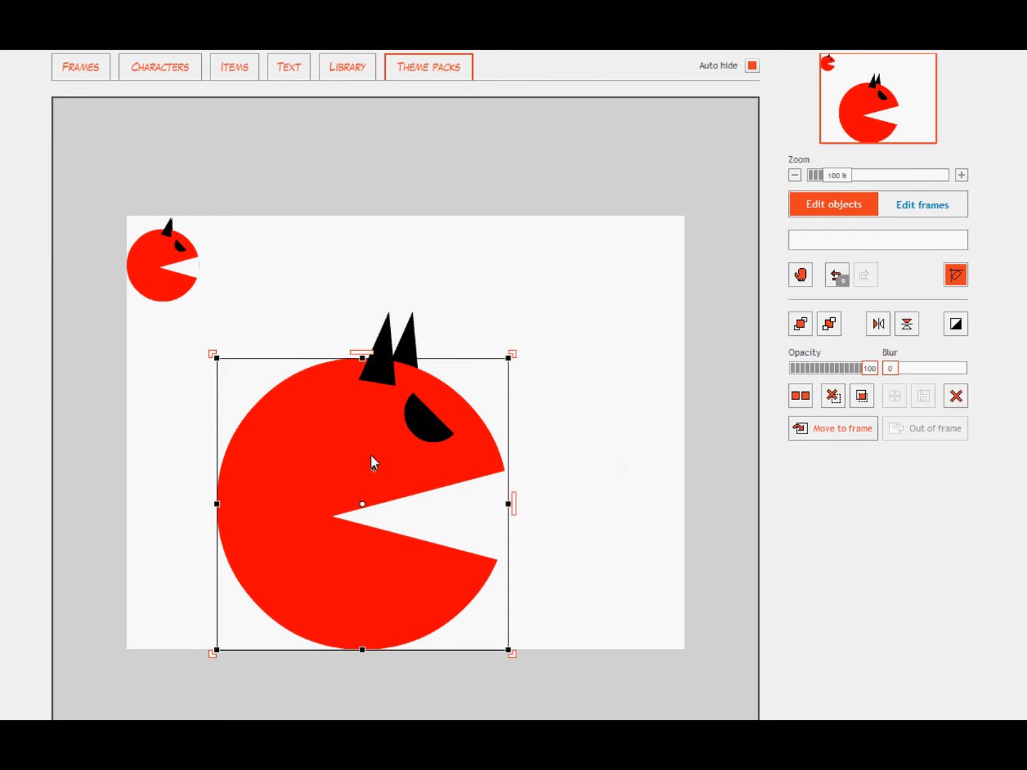
# Select the big red Pac-Man body so it can be rotated.
pyautogui.click(832, 396)
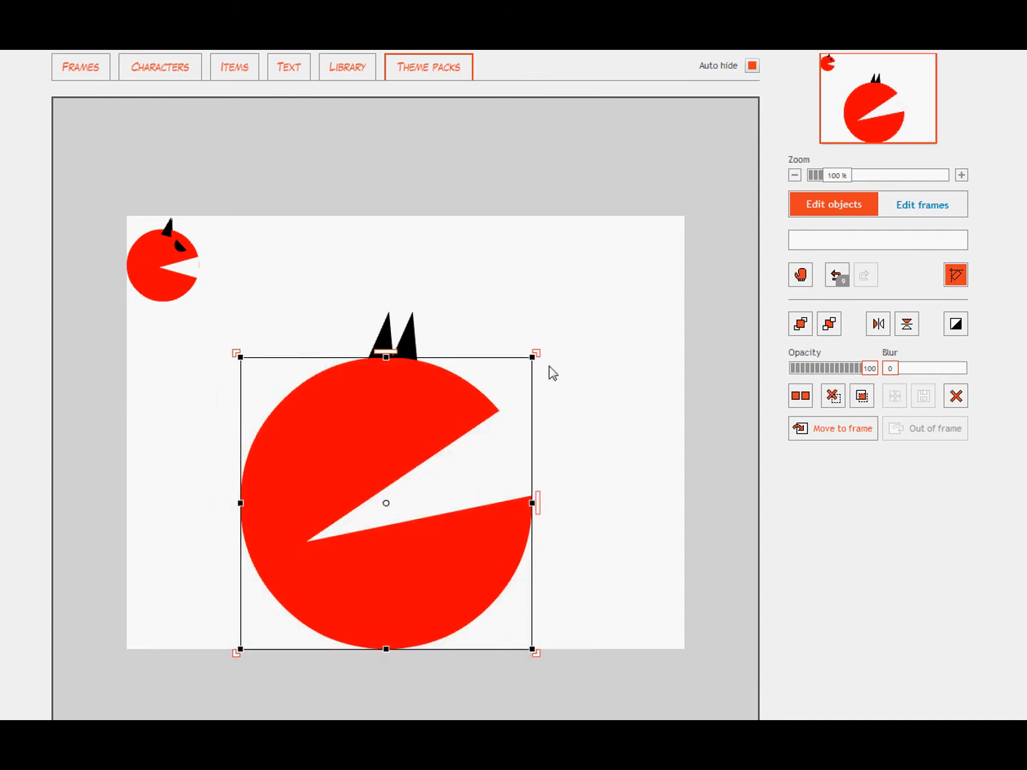
pyautogui.moveTo(565, 377)
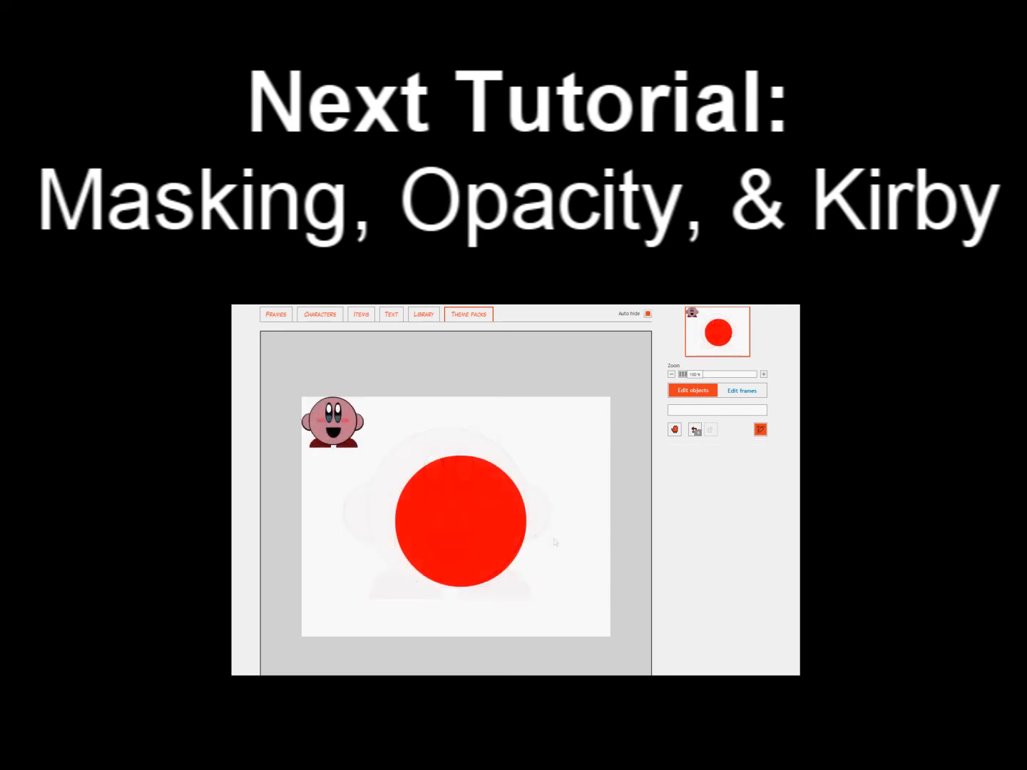
pyautogui.click(360, 314)
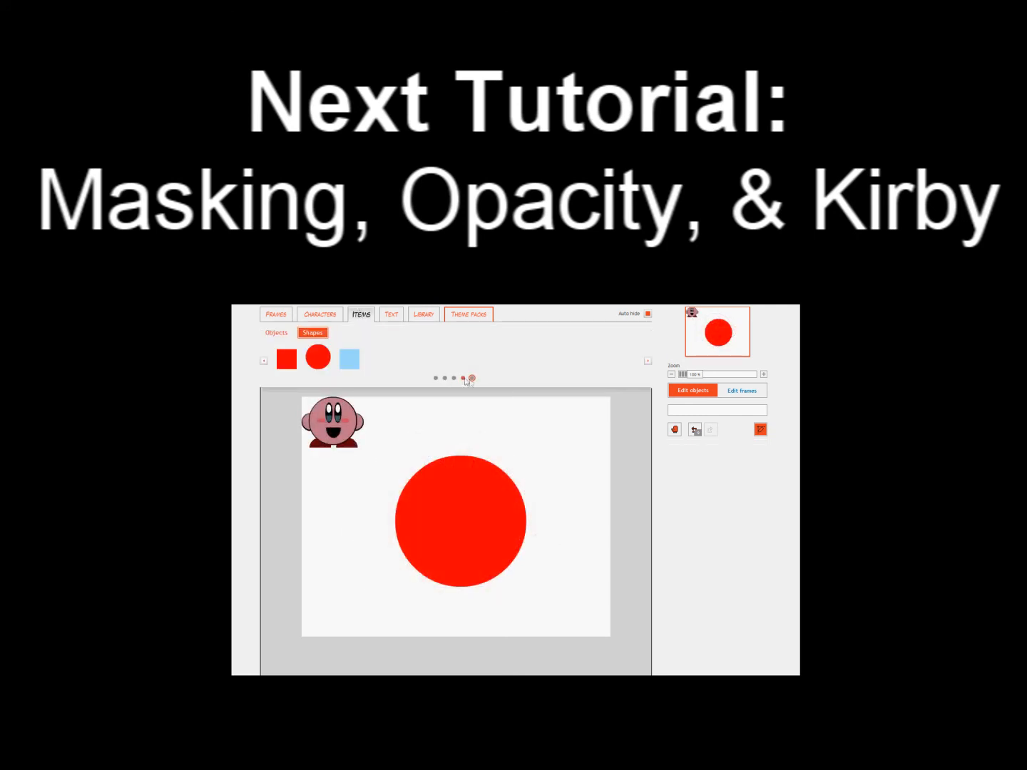
pyautogui.click(454, 378)
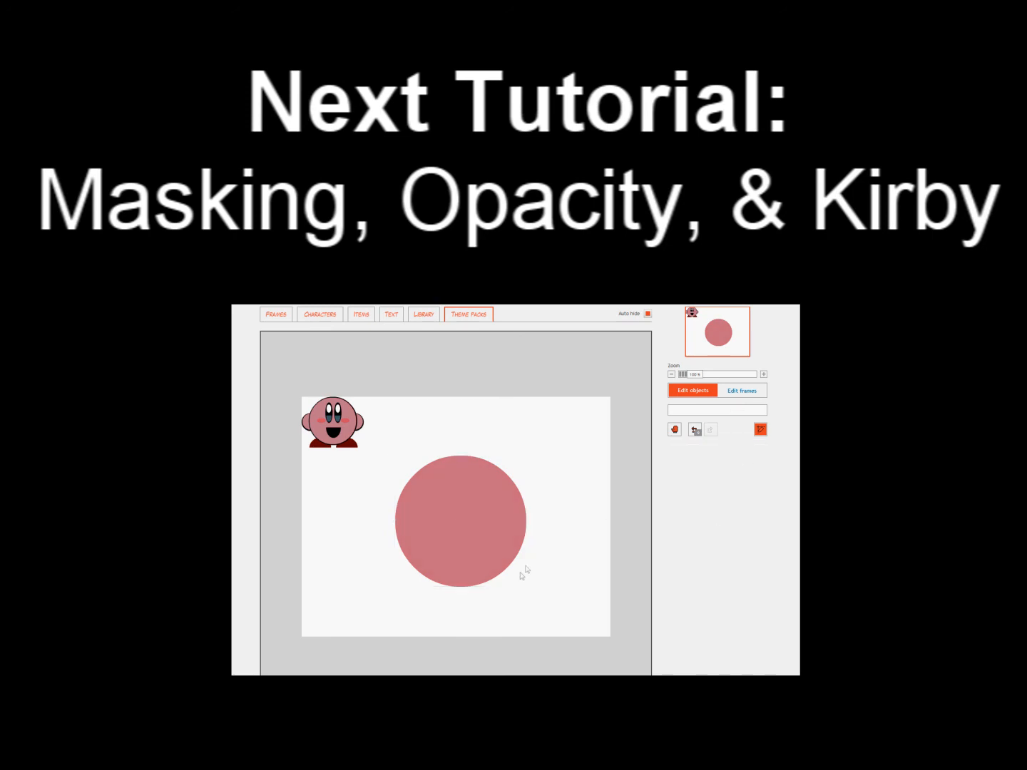
pyautogui.click(361, 314)
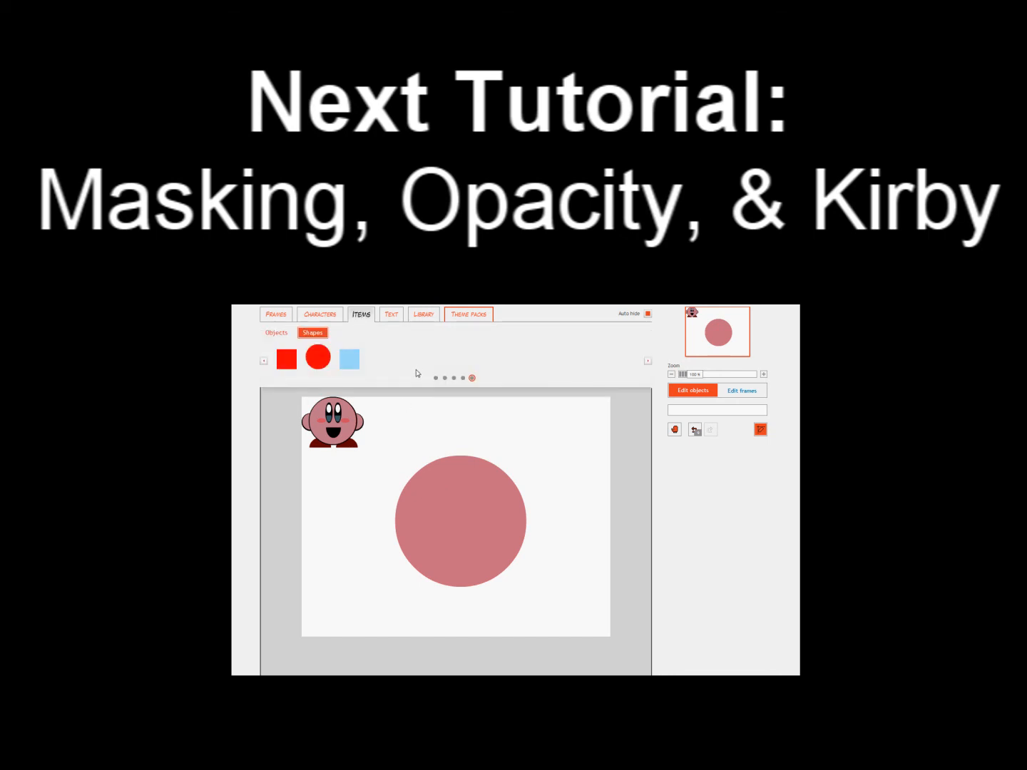
pyautogui.click(648, 361)
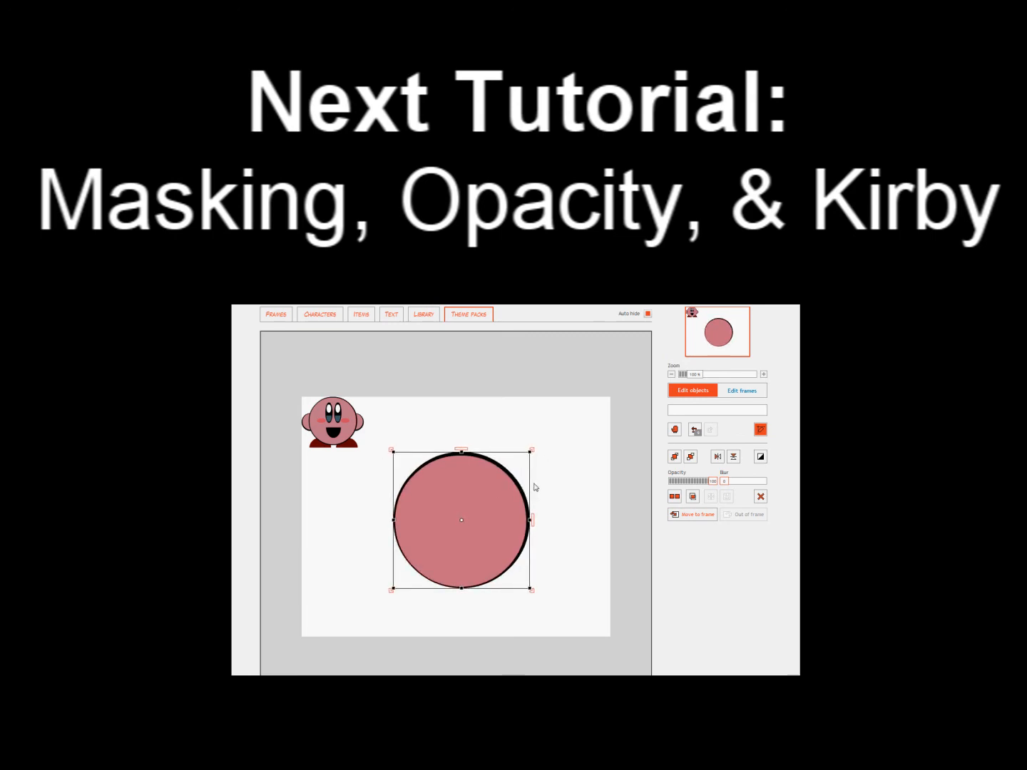
pyautogui.click(565, 521)
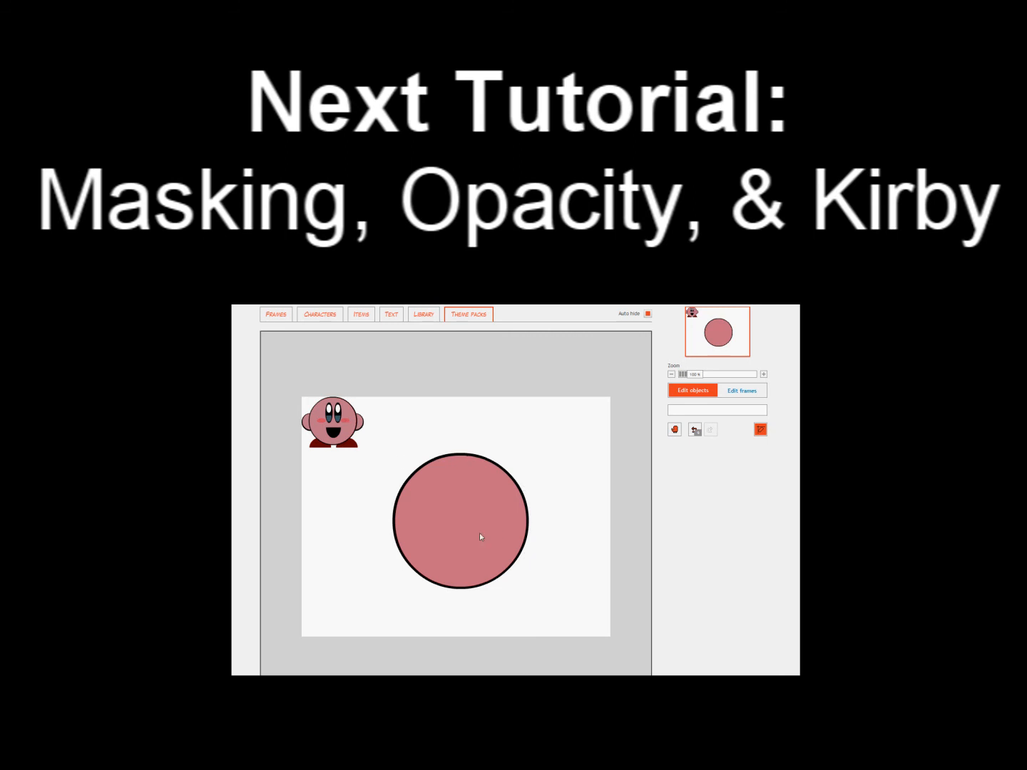
pyautogui.click(460, 520)
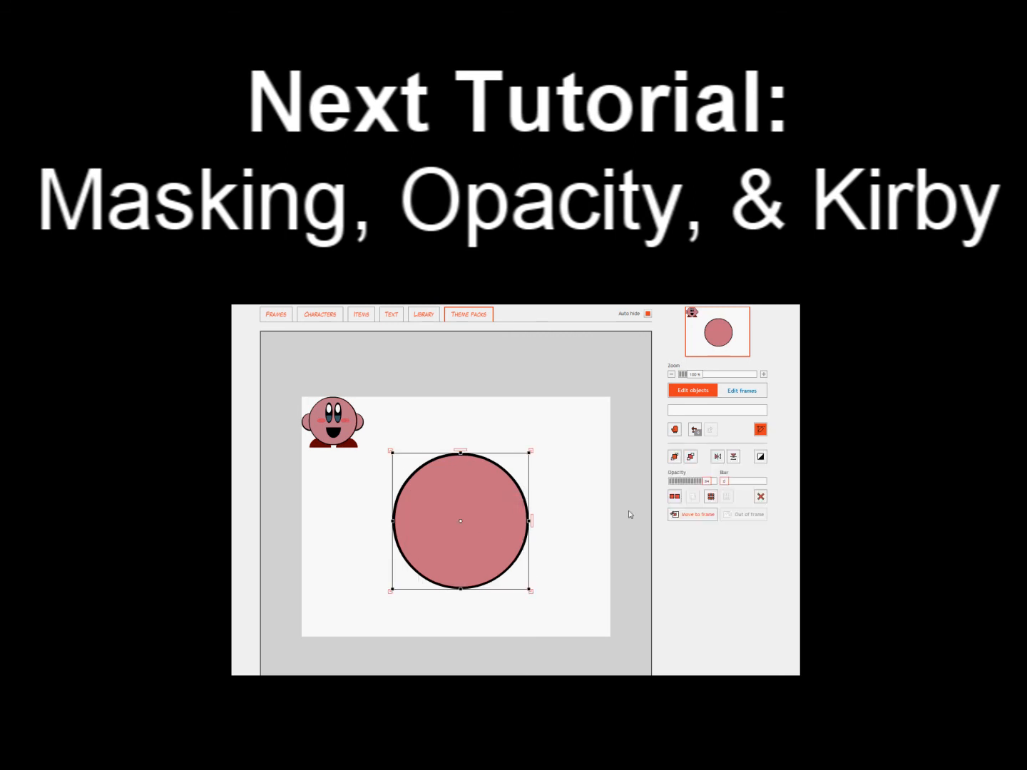